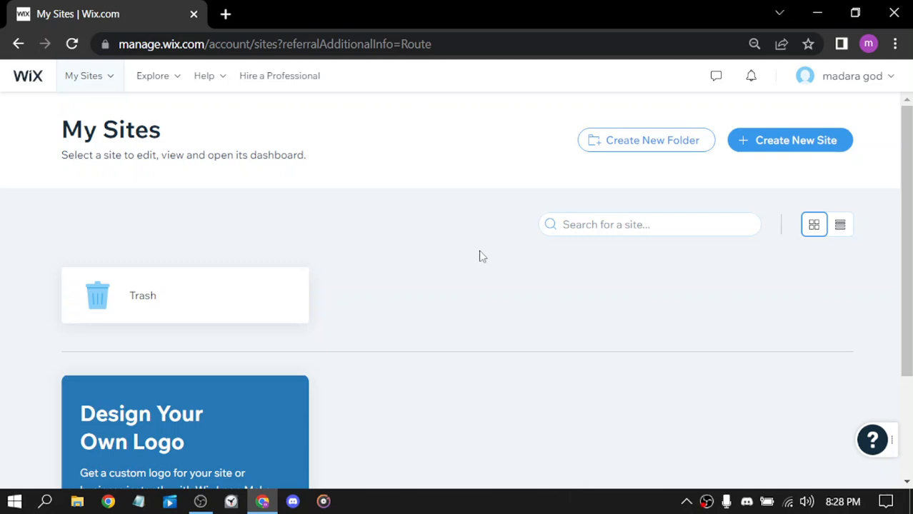
{"action": "mouse_move", "coordinate": [487, 199]}
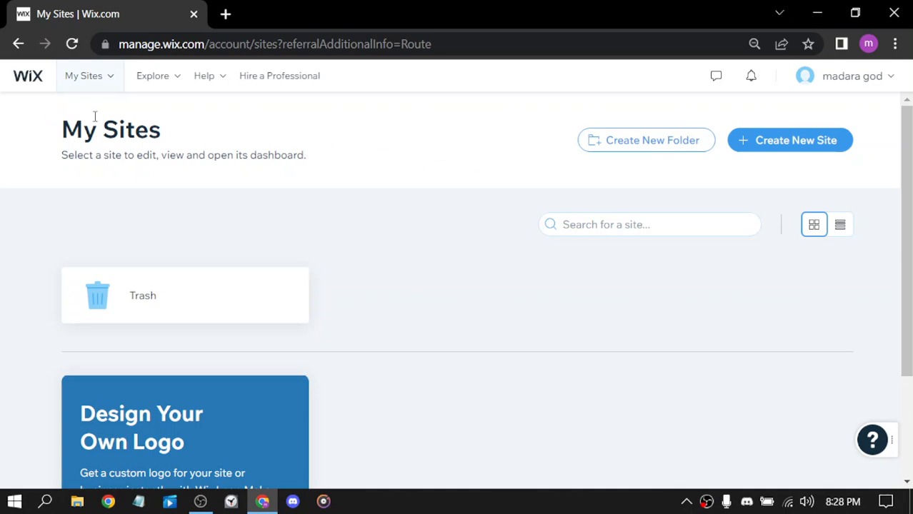
{"action": "mouse_move", "coordinate": [212, 152]}
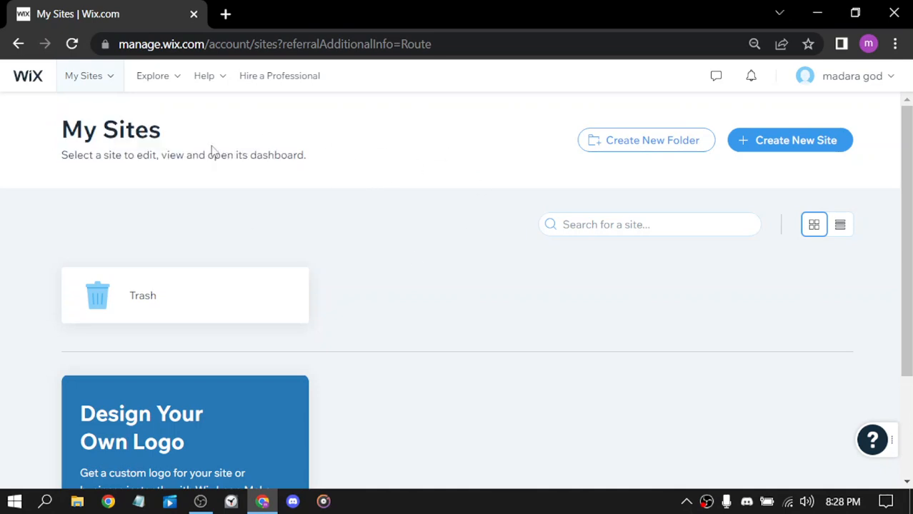
{"action": "mouse_move", "coordinate": [392, 98]}
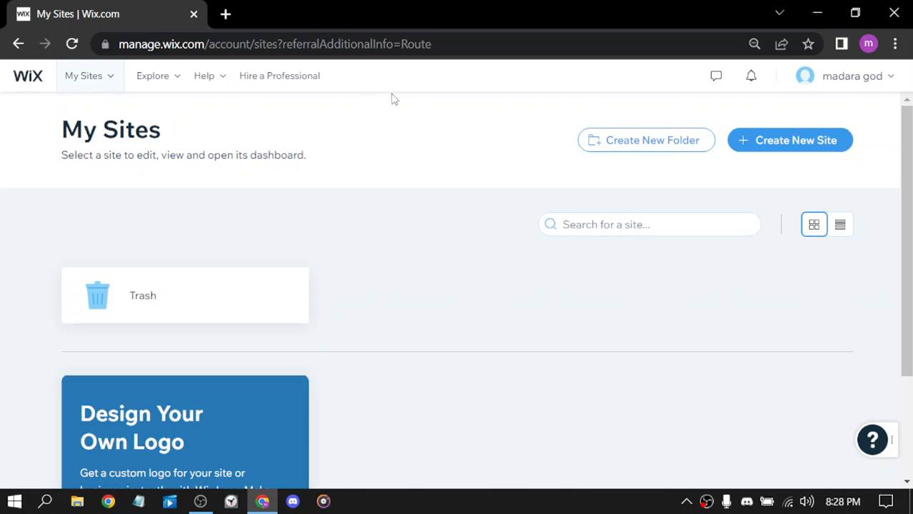
{"action": "mouse_move", "coordinate": [818, 142]}
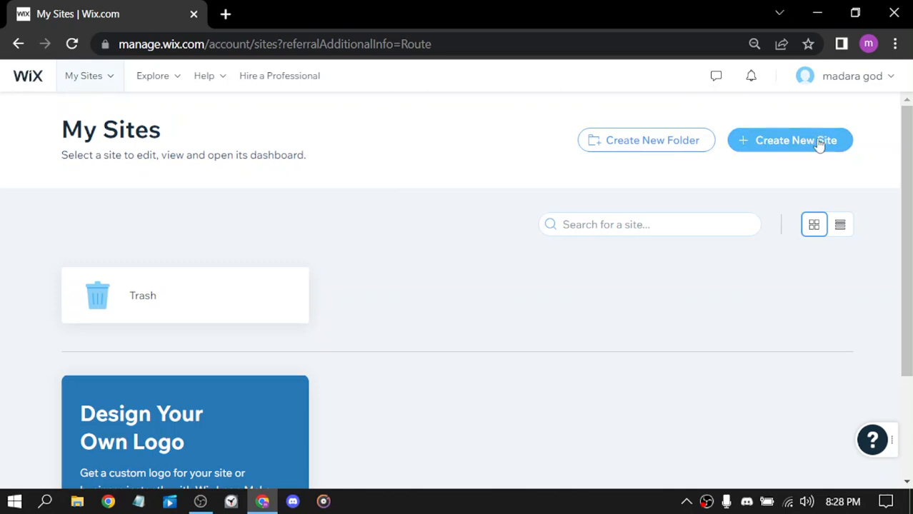
Step: Start a new site, choose 'Coach' as the website type and submit it
{"action": "left_click", "coordinate": [790, 140]}
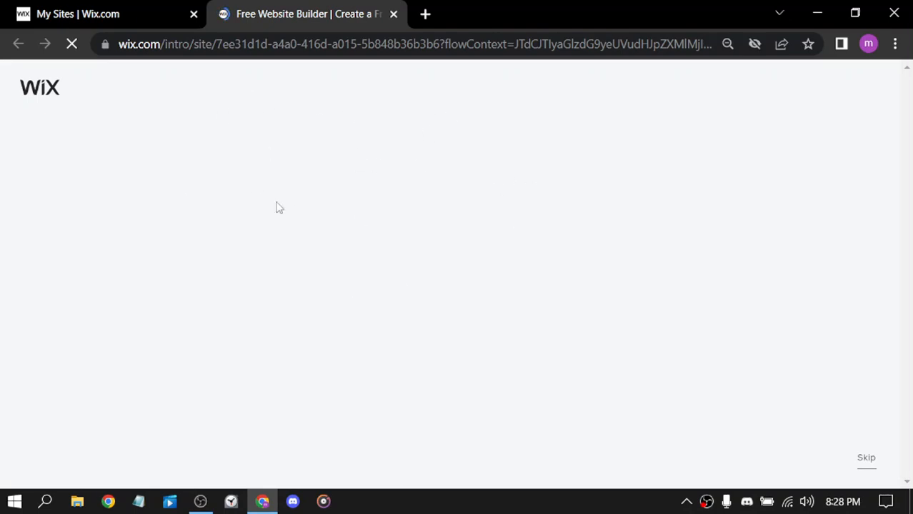
{"action": "mouse_move", "coordinate": [237, 69]}
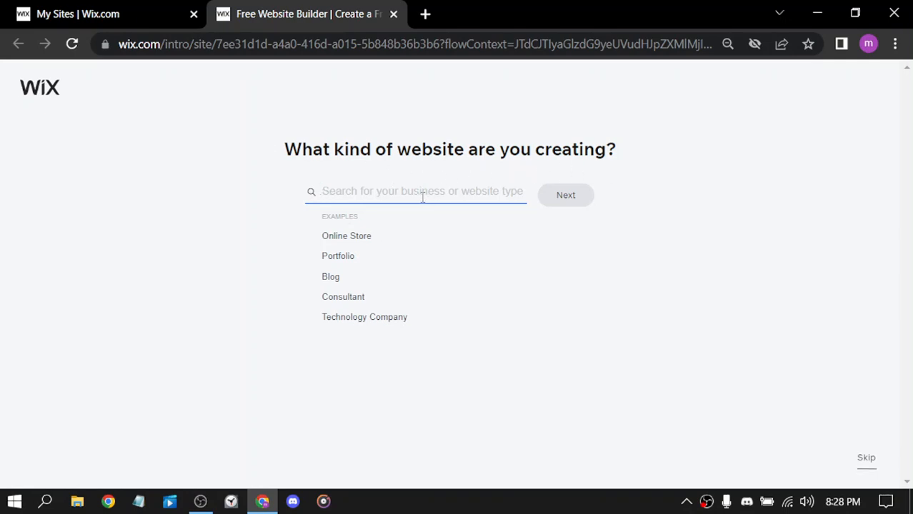
{"action": "type", "text": "coch"}
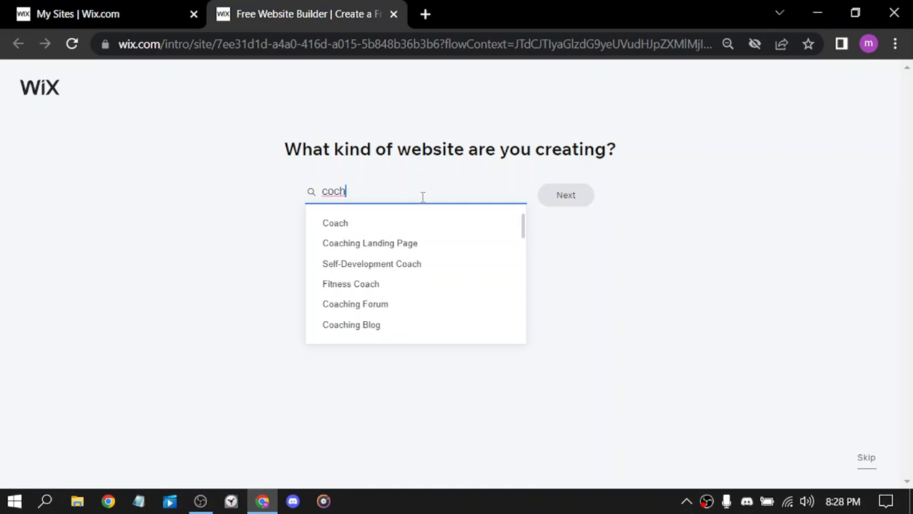
{"action": "left_click", "coordinate": [335, 222]}
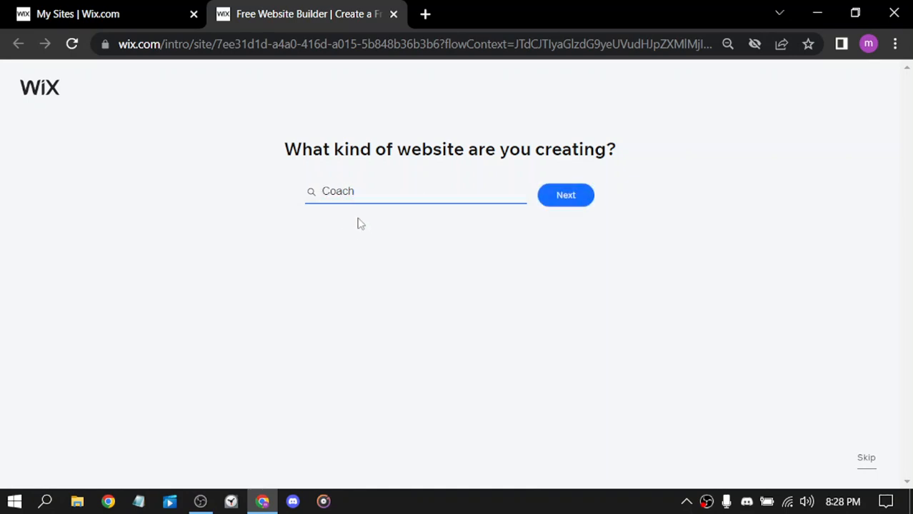
{"action": "left_click", "coordinate": [414, 190]}
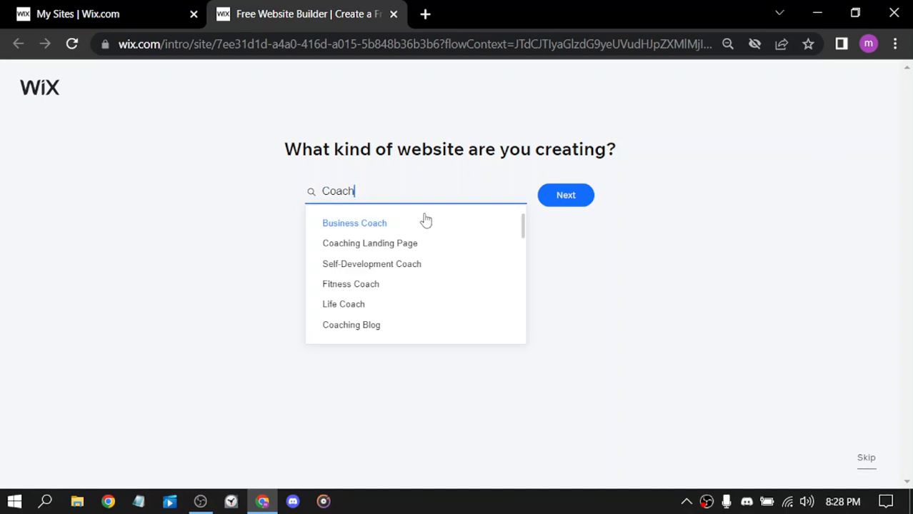
{"action": "mouse_move", "coordinate": [446, 251]}
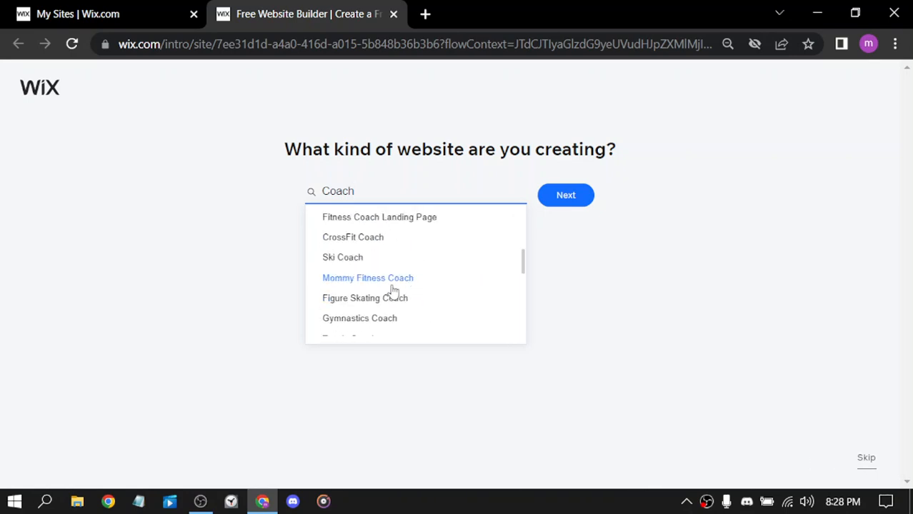
{"action": "scroll", "scroll_direction": "down", "scroll_amount": 3}
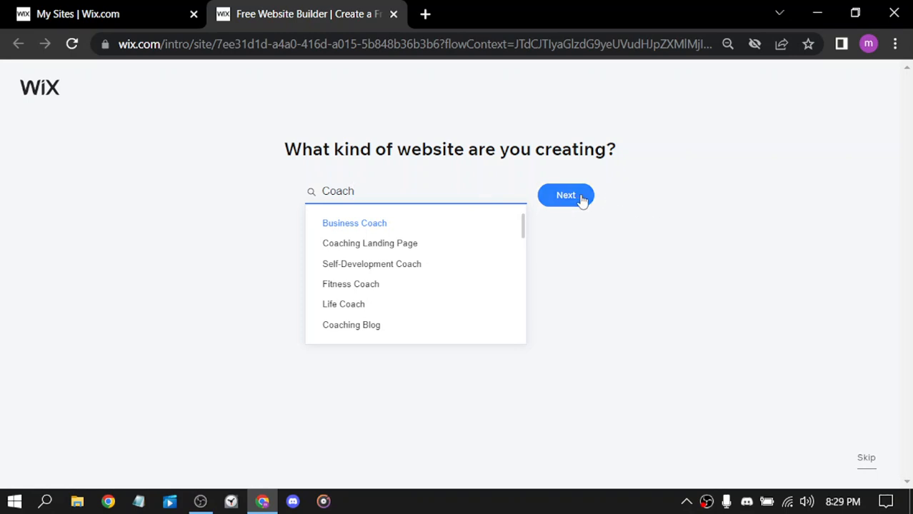
{"action": "left_click", "coordinate": [566, 195]}
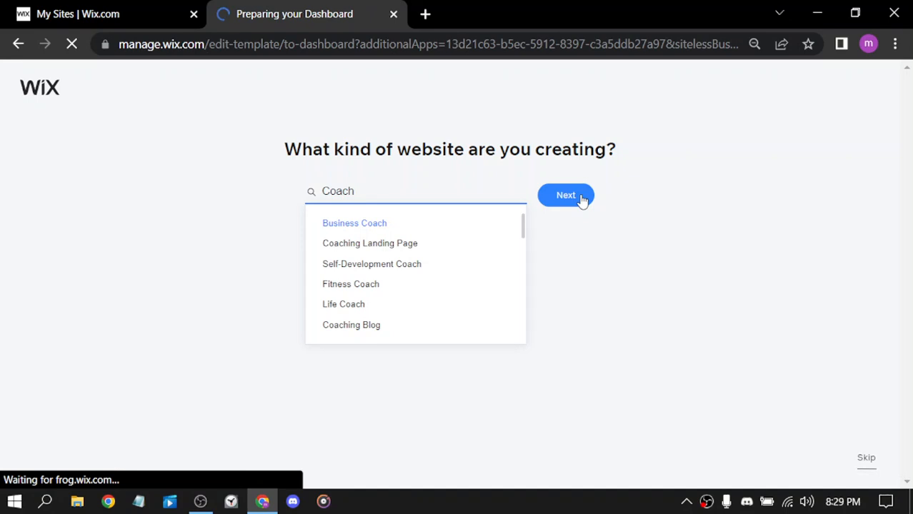
Step: Continue past the intro page so the new site's dashboard starts loading
{"action": "left_click", "coordinate": [565, 195]}
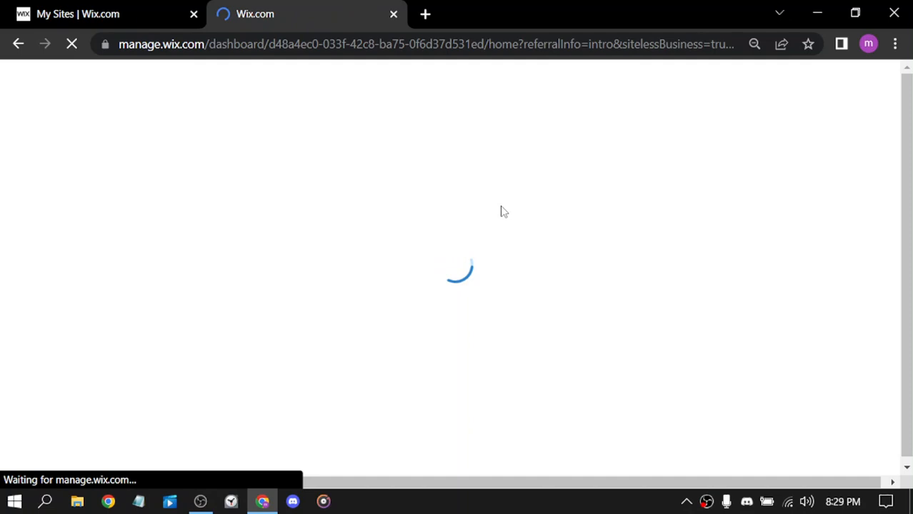
{"action": "mouse_move", "coordinate": [523, 207]}
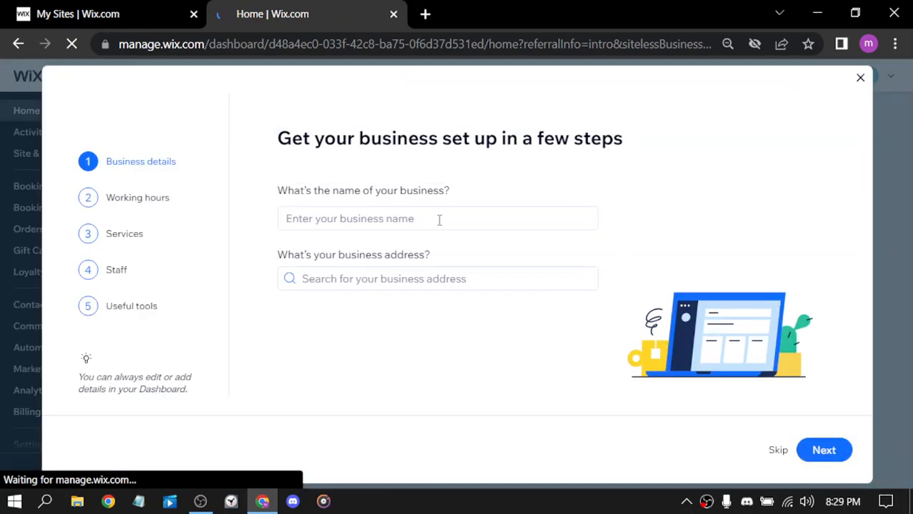
Step: Enter 'MASTER Mada' as the business name, skip the address, and continue
{"action": "left_click", "coordinate": [438, 218]}
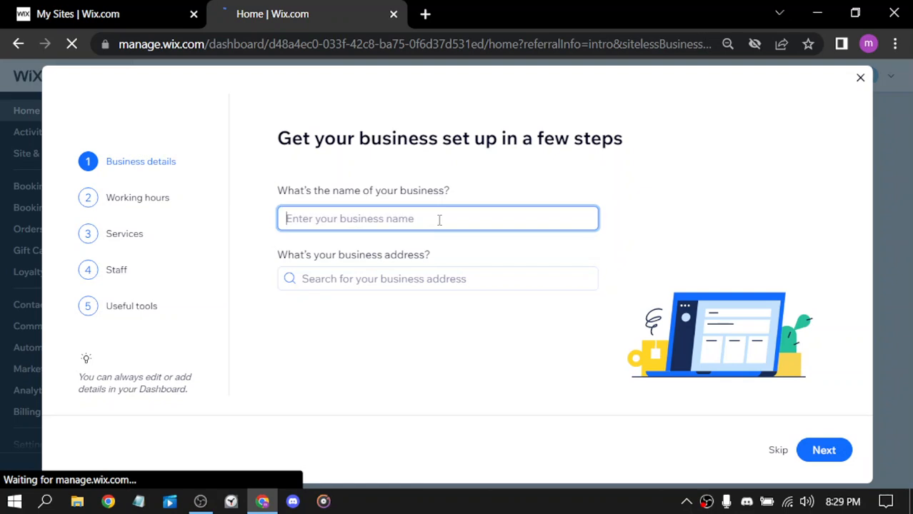
{"action": "type", "text": "MAStER"}
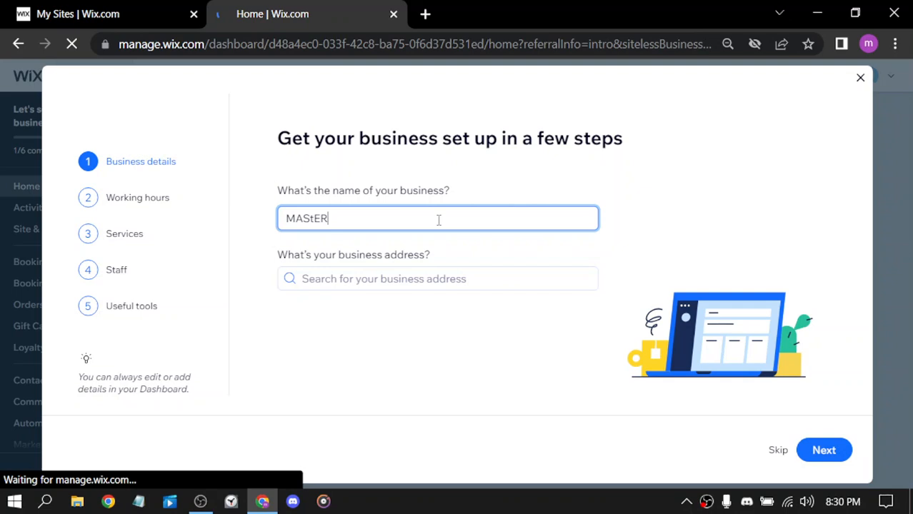
{"action": "key", "text": "Backspace"}
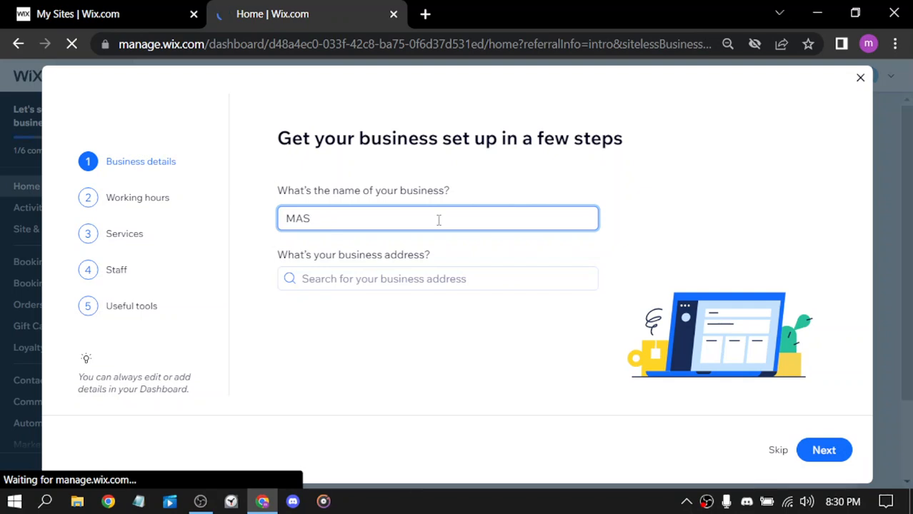
{"action": "type", "text": "TER M"}
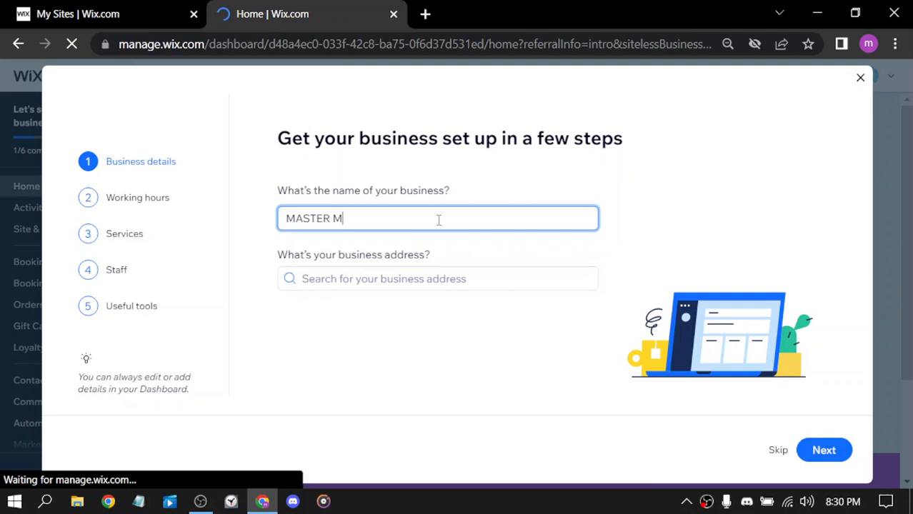
{"action": "type", "text": "ada"}
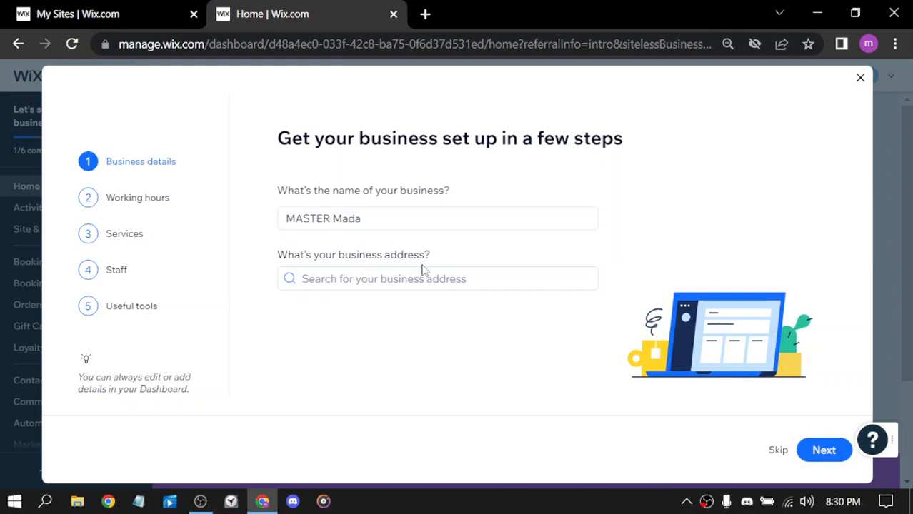
{"action": "left_click", "coordinate": [437, 279]}
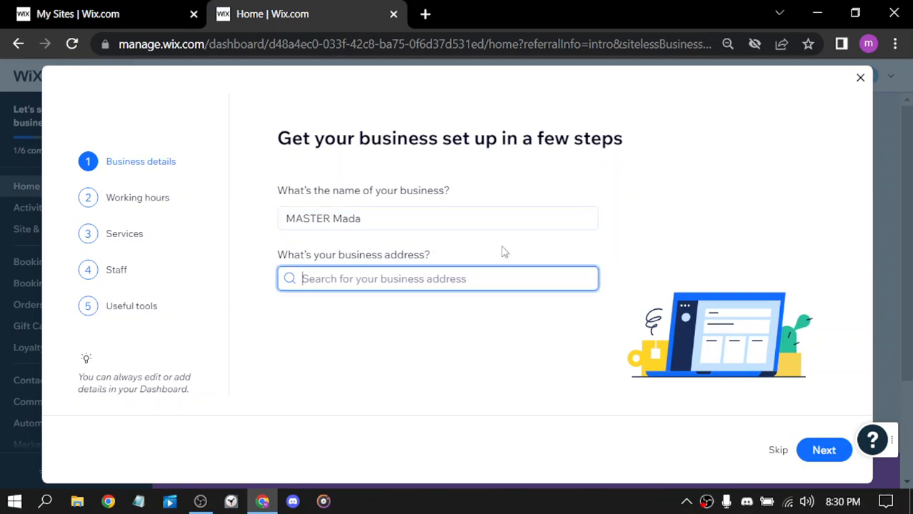
{"action": "mouse_move", "coordinate": [514, 255]}
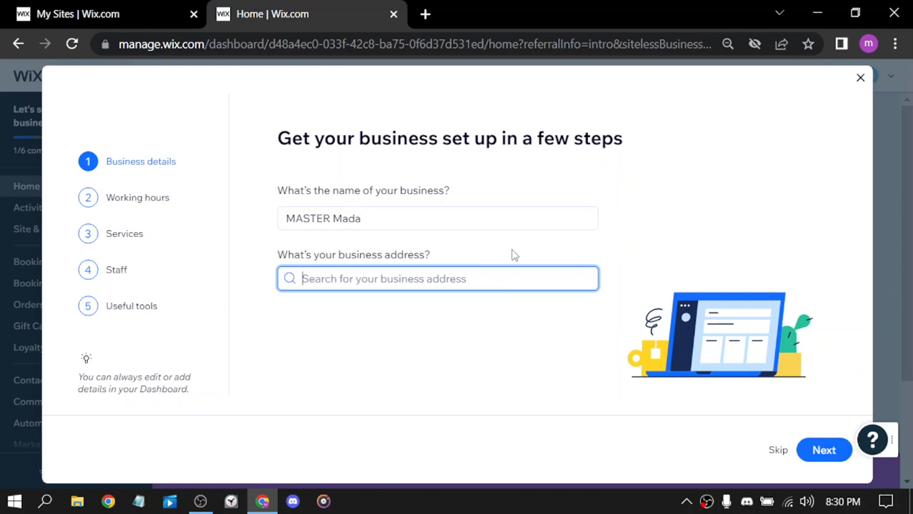
{"action": "left_click", "coordinate": [824, 450]}
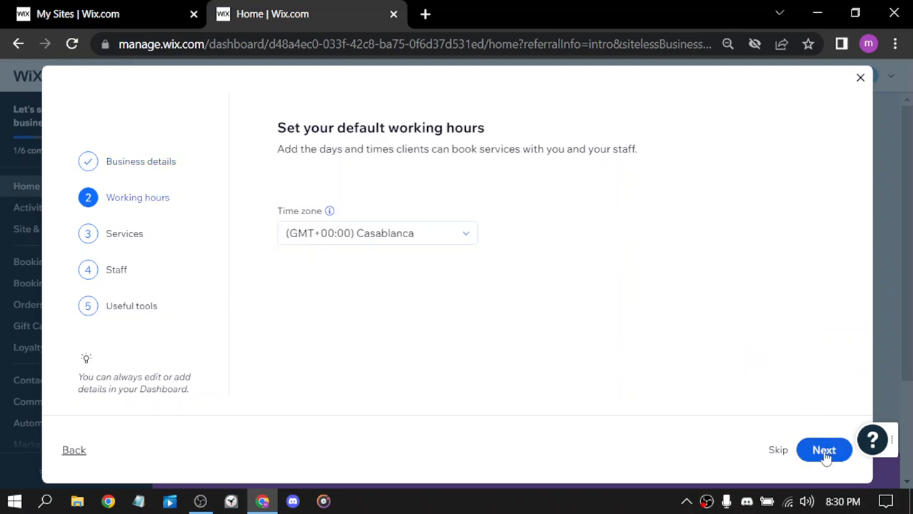
Step: Accept the time zone, then tick Team Building Training in the services list
{"action": "left_click", "coordinate": [825, 450]}
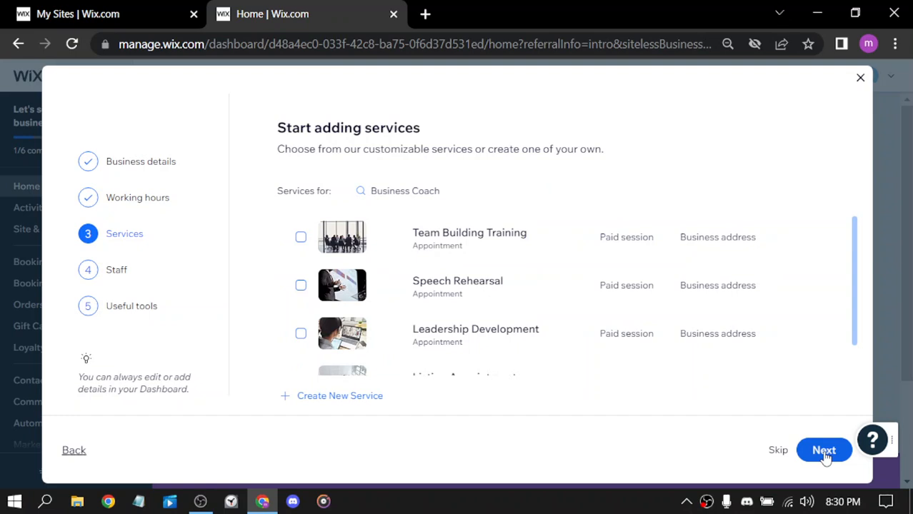
{"action": "mouse_move", "coordinate": [830, 457]}
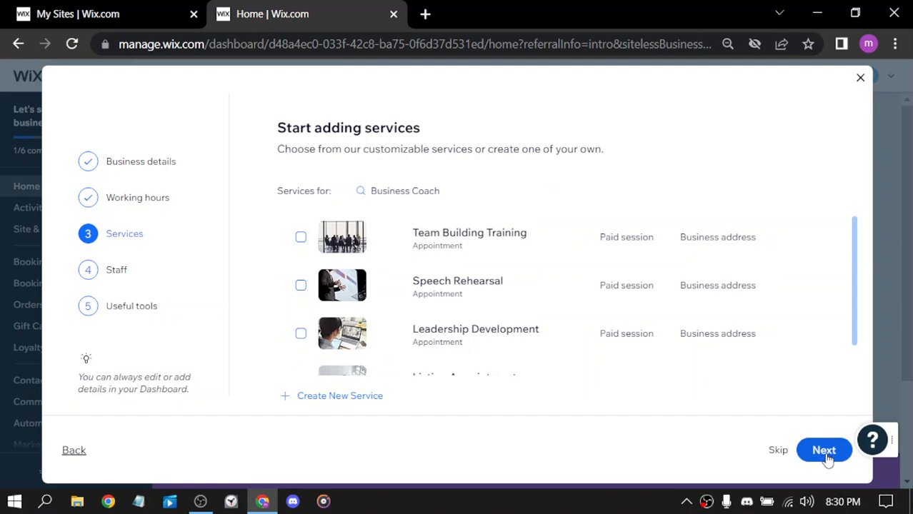
{"action": "mouse_move", "coordinate": [496, 241]}
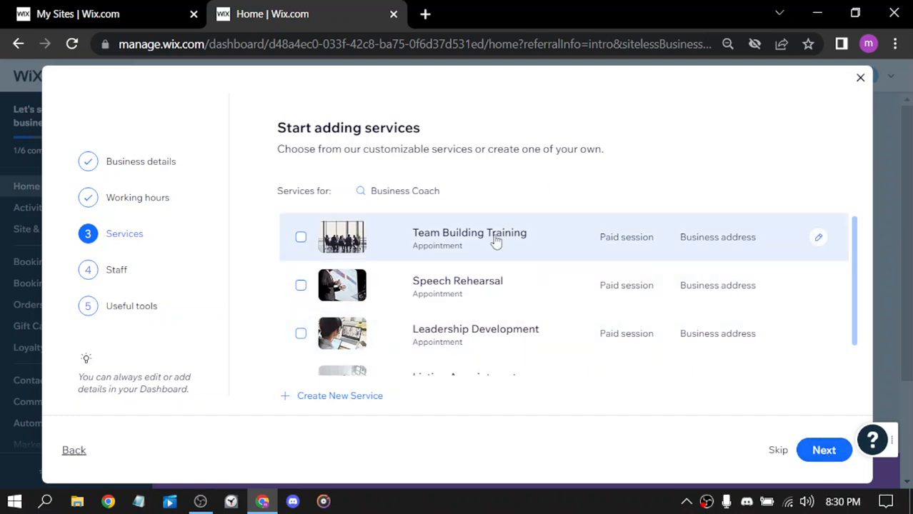
{"action": "mouse_move", "coordinate": [496, 270]}
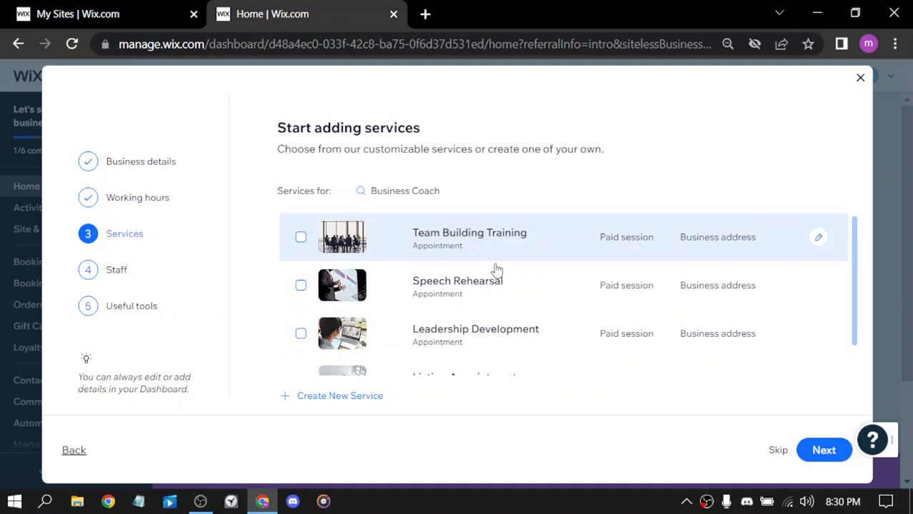
{"action": "mouse_move", "coordinate": [504, 336]}
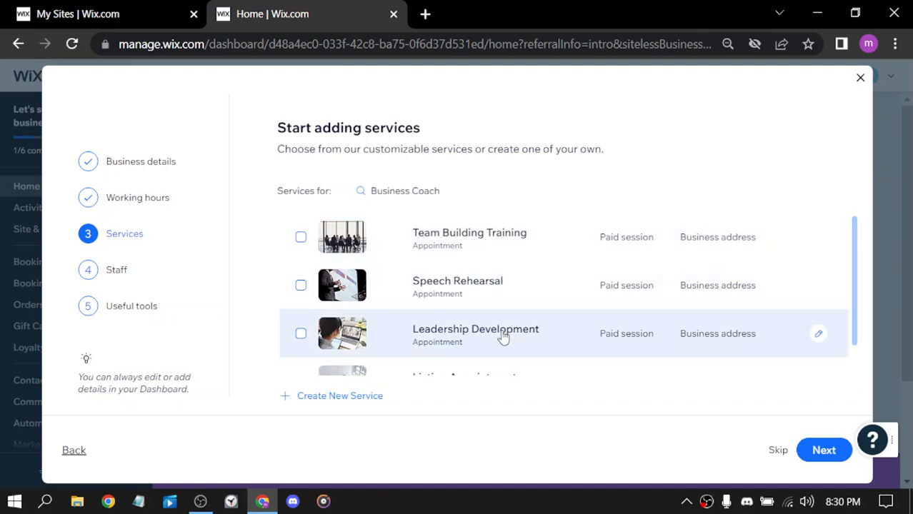
{"action": "scroll", "scroll_direction": "down", "scroll_amount": 3}
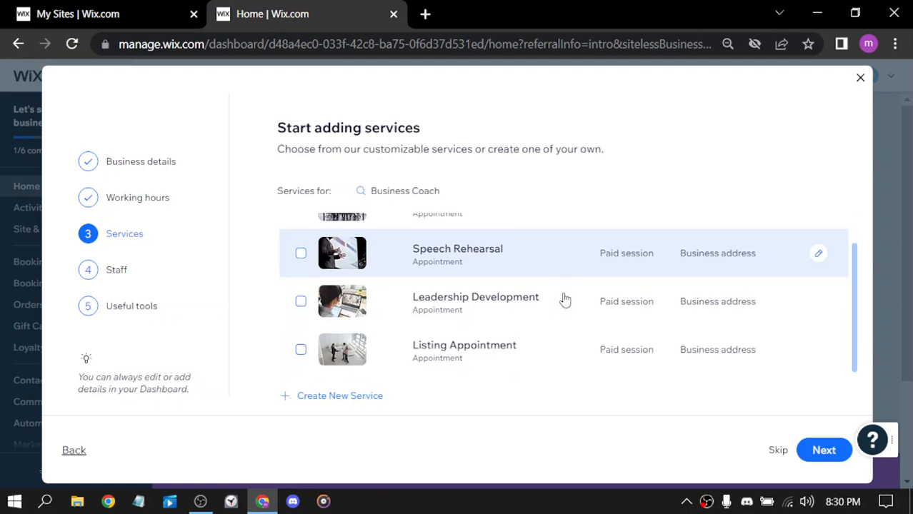
{"action": "mouse_move", "coordinate": [566, 300]}
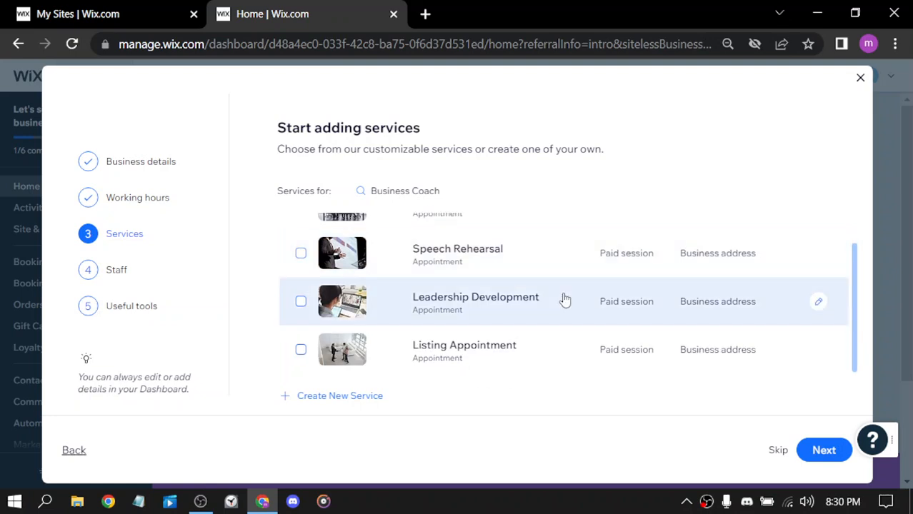
{"action": "mouse_move", "coordinate": [565, 353]}
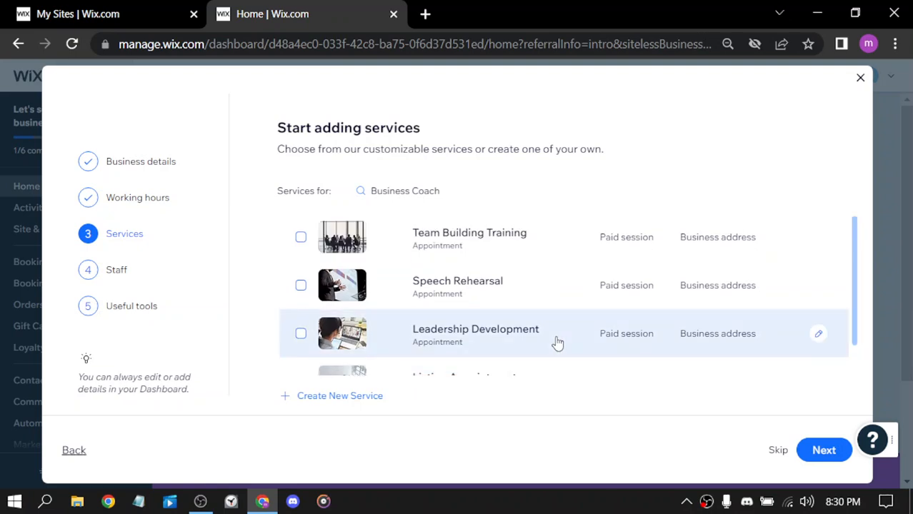
{"action": "mouse_move", "coordinate": [493, 245]}
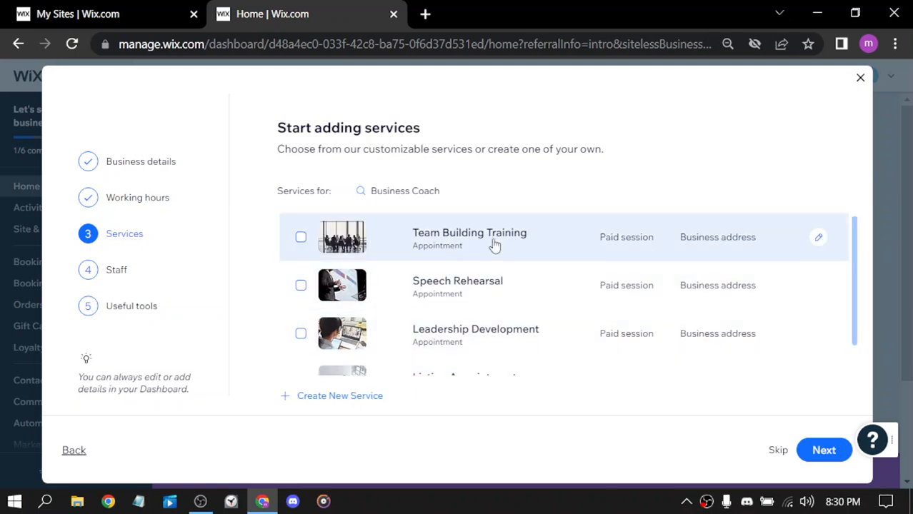
{"action": "left_click", "coordinate": [300, 236]}
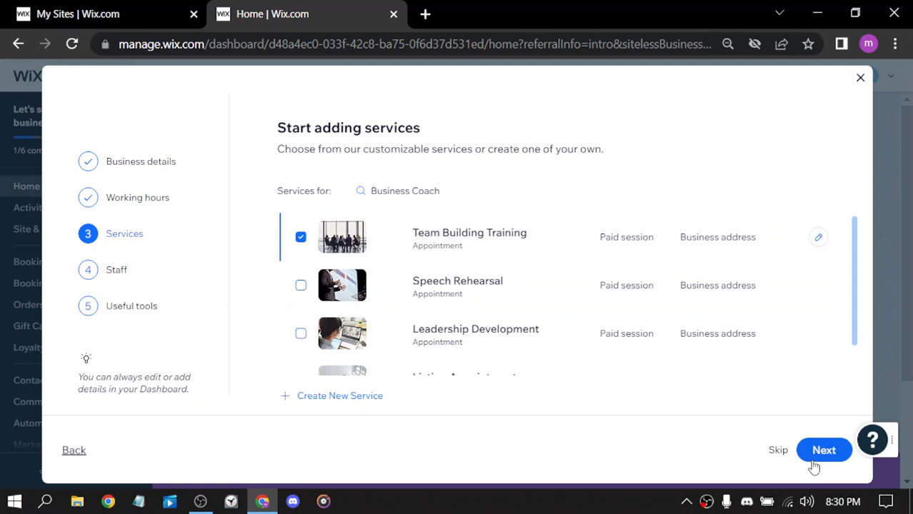
{"action": "left_click", "coordinate": [823, 450]}
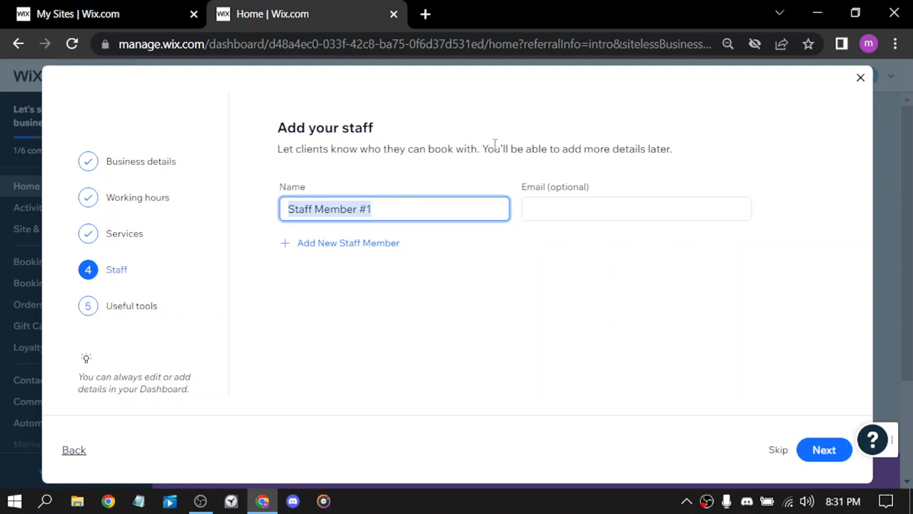
{"action": "left_click", "coordinate": [635, 209]}
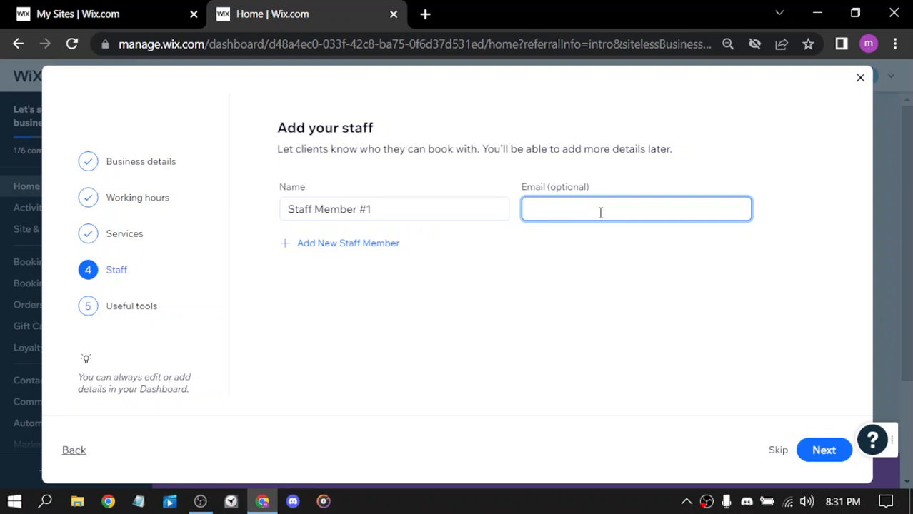
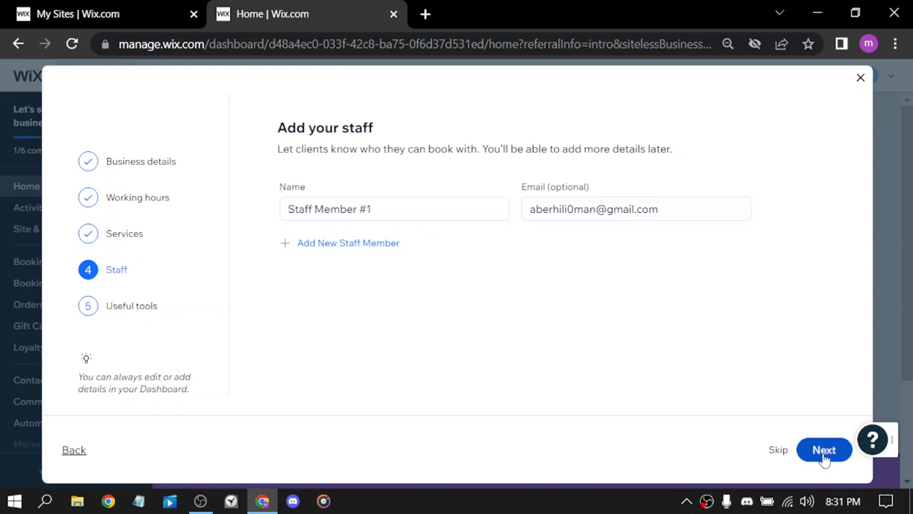
Step: Advance to the useful tools step and tick Offer virtual sessions
{"action": "left_click", "coordinate": [824, 450]}
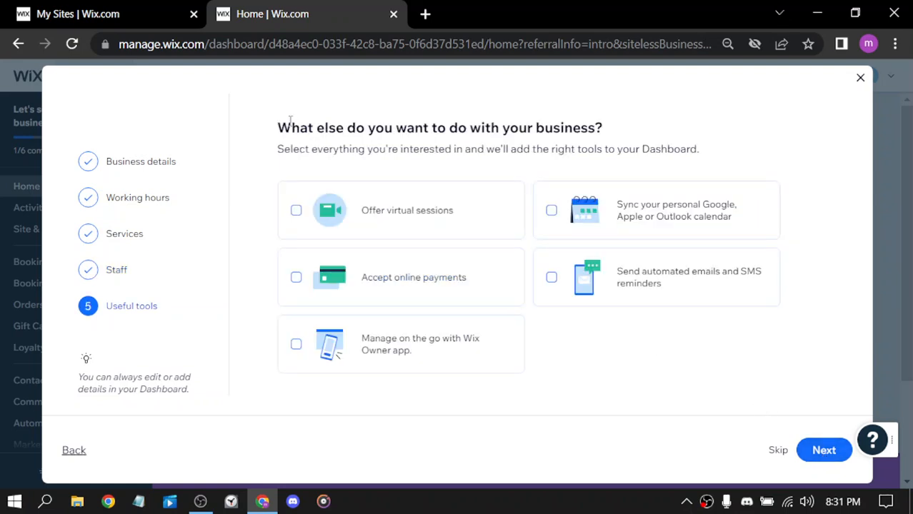
{"action": "mouse_move", "coordinate": [658, 135]}
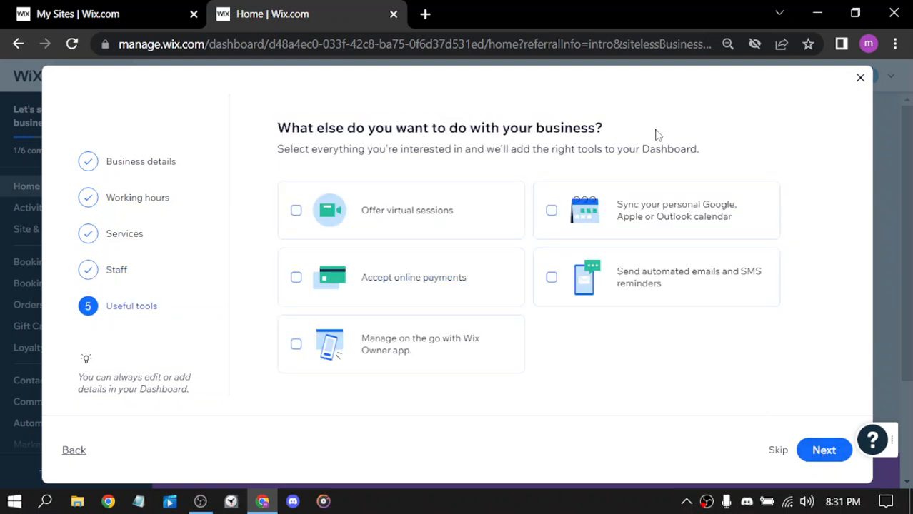
{"action": "mouse_move", "coordinate": [493, 170]}
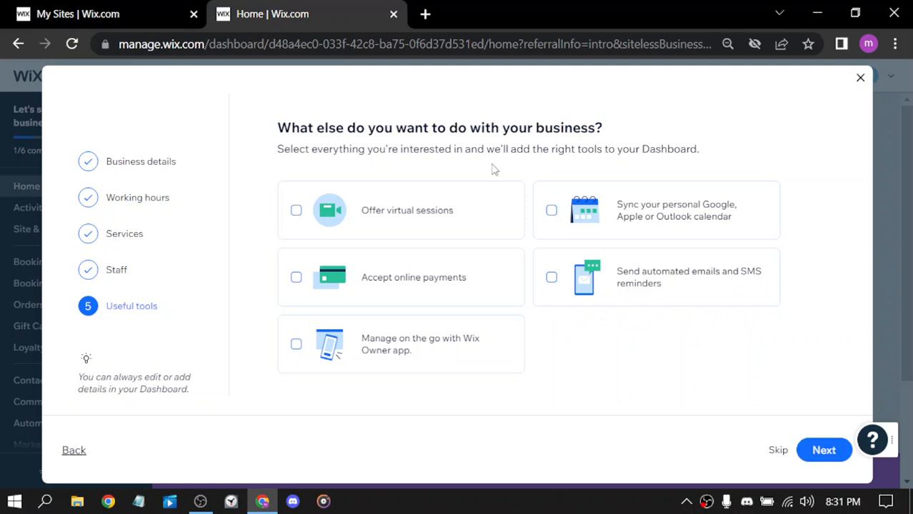
{"action": "left_click", "coordinate": [296, 210]}
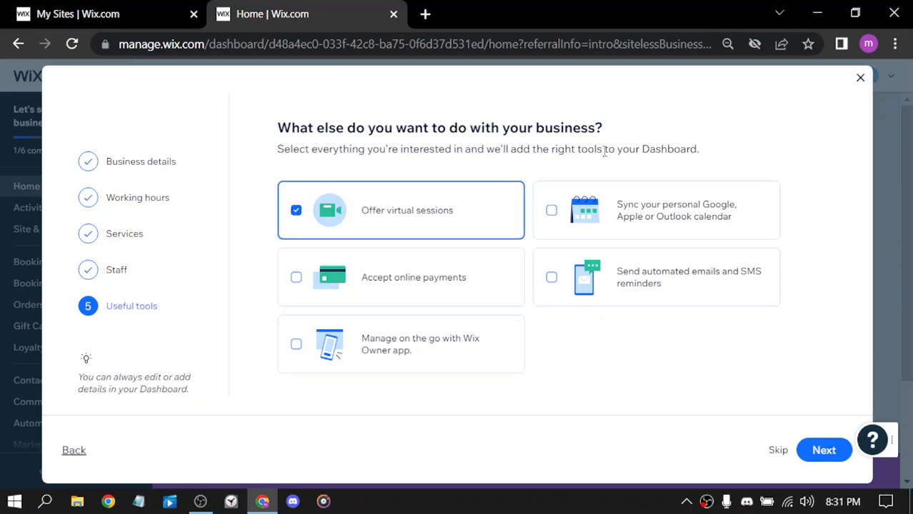
{"action": "mouse_move", "coordinate": [639, 205]}
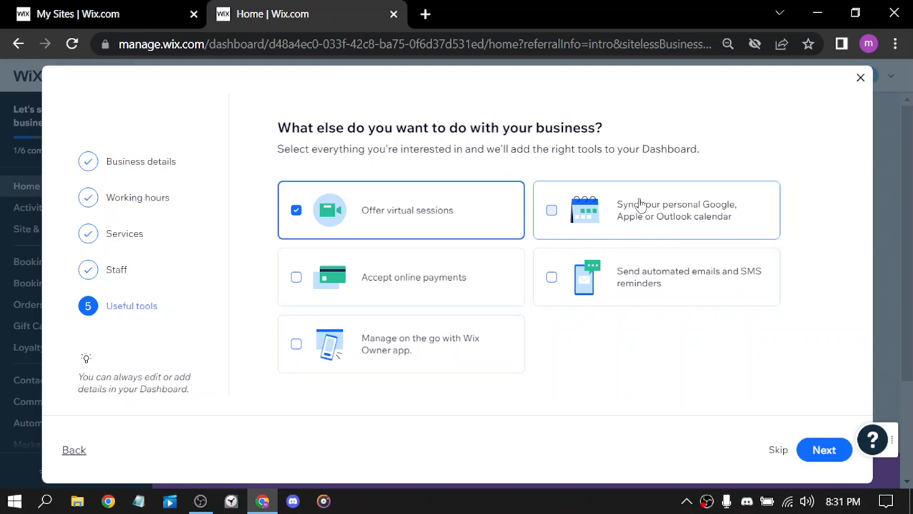
{"action": "mouse_move", "coordinate": [764, 220]}
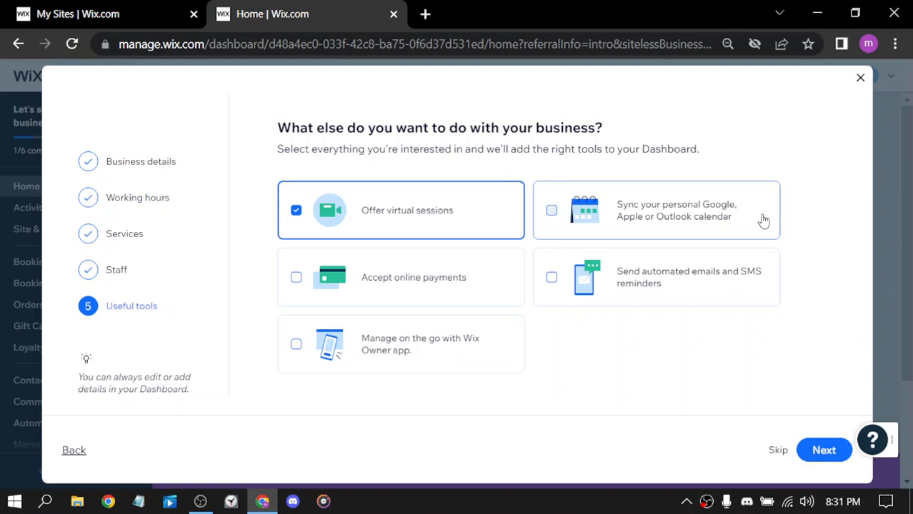
{"action": "mouse_move", "coordinate": [643, 207]}
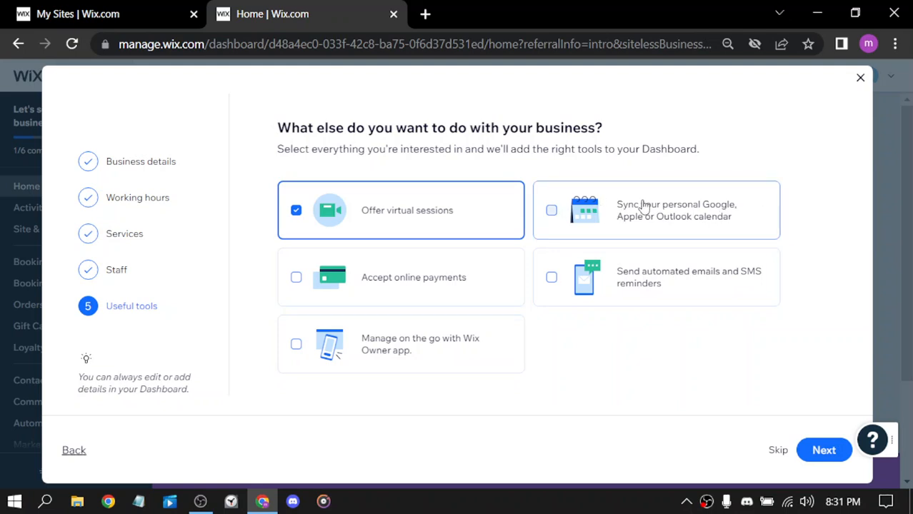
{"action": "mouse_move", "coordinate": [727, 288]}
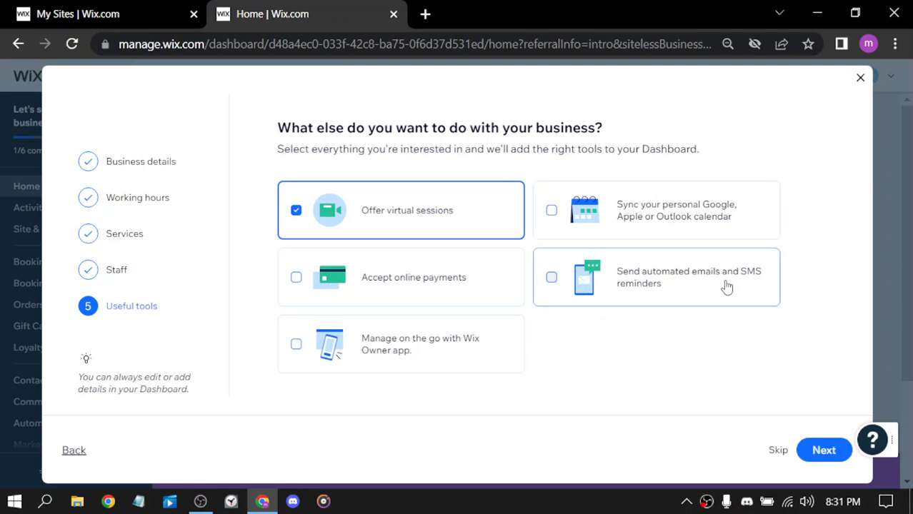
{"action": "mouse_move", "coordinate": [565, 289]}
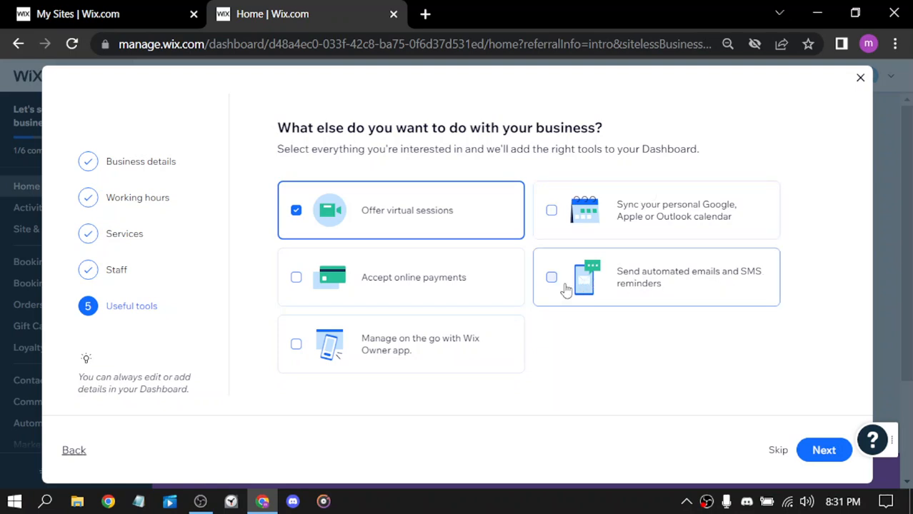
{"action": "mouse_move", "coordinate": [488, 270]}
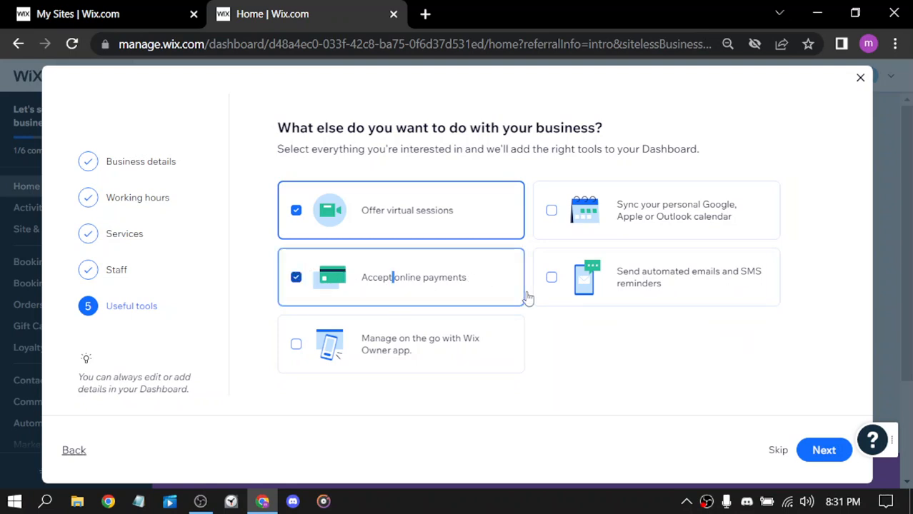
{"action": "mouse_move", "coordinate": [598, 369]}
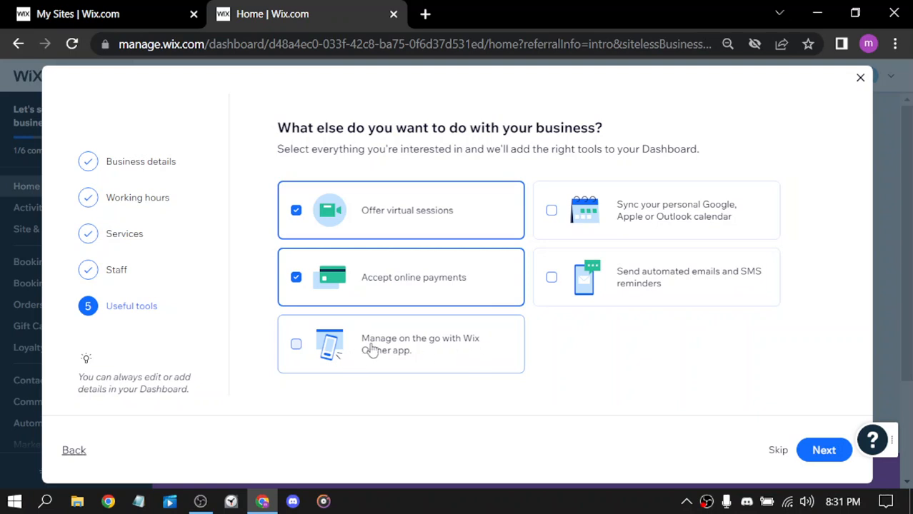
{"action": "mouse_move", "coordinate": [346, 354]}
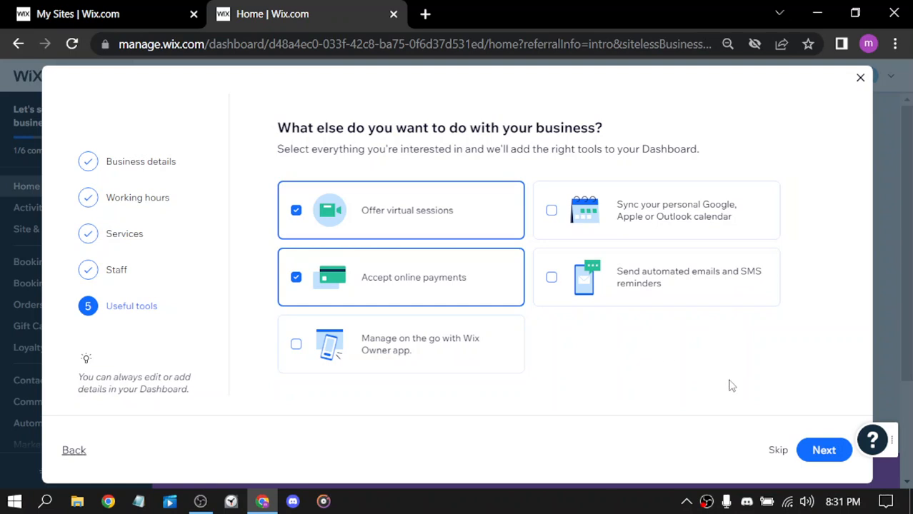
Step: Finish the setup wizard and load the dashboard showing 2 of 8 tasks done
{"action": "left_click", "coordinate": [824, 450]}
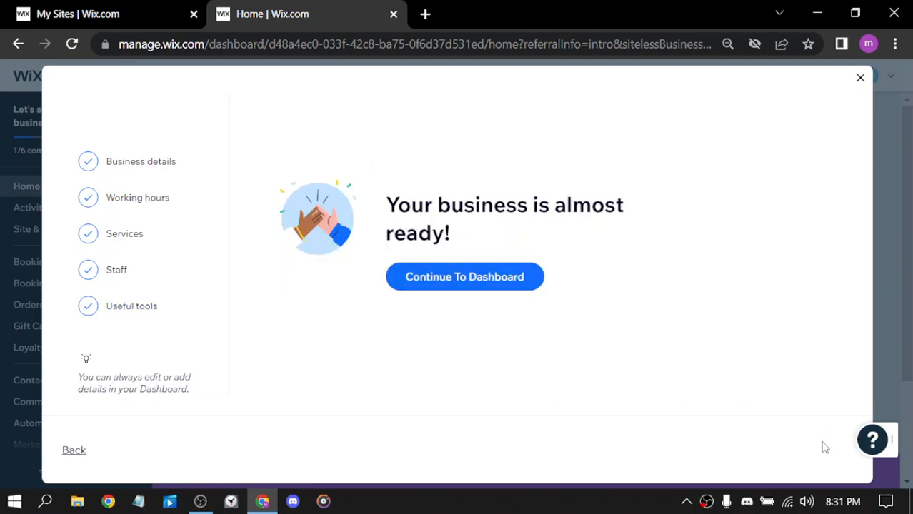
{"action": "mouse_move", "coordinate": [471, 276]}
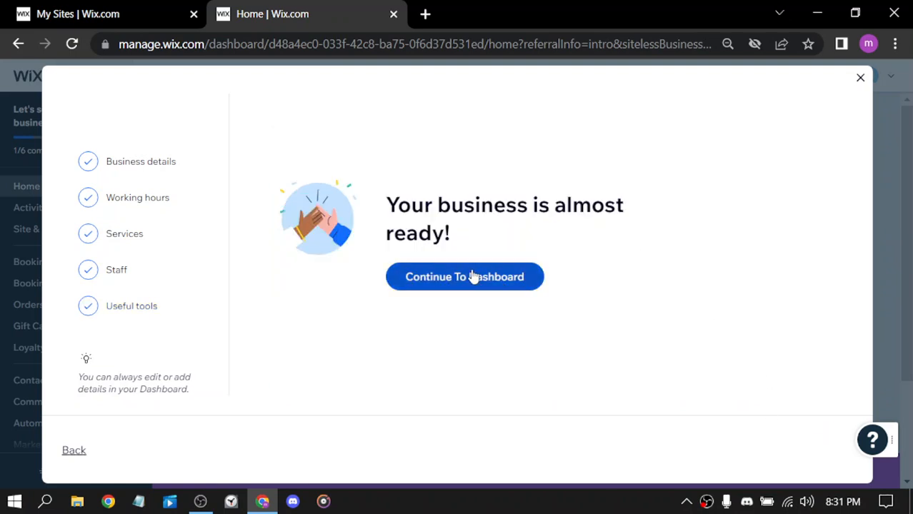
{"action": "left_click", "coordinate": [464, 276]}
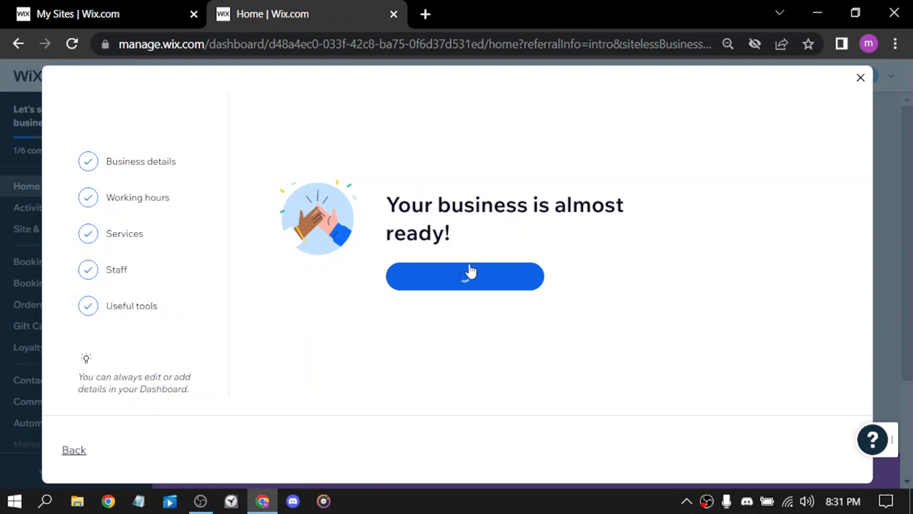
{"action": "left_click", "coordinate": [464, 277]}
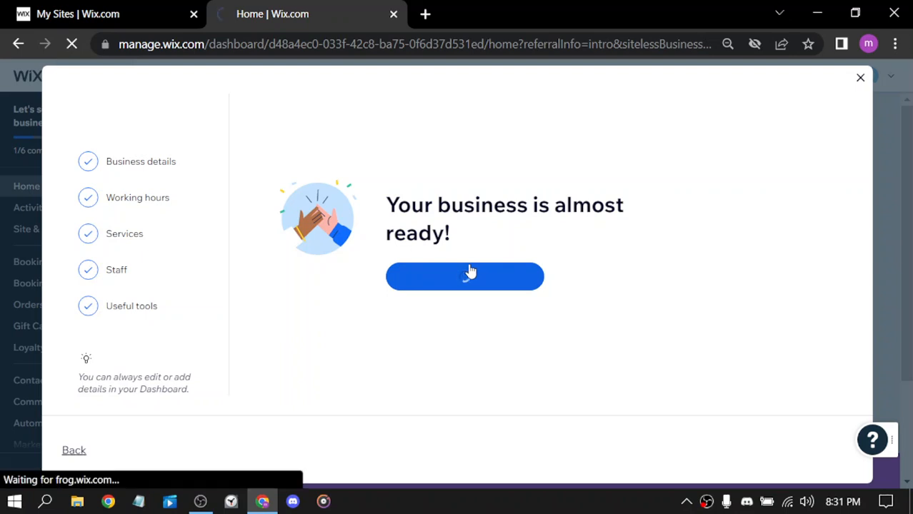
{"action": "left_click", "coordinate": [465, 276]}
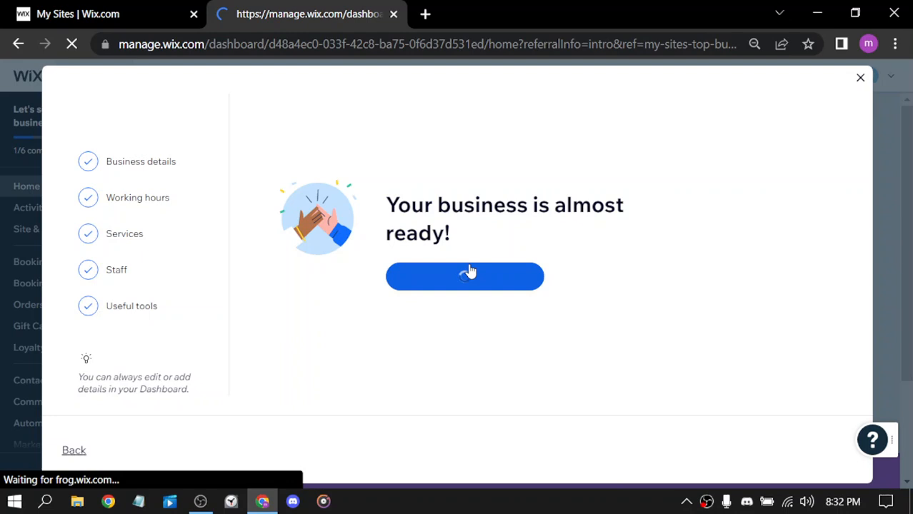
{"action": "left_click", "coordinate": [464, 276]}
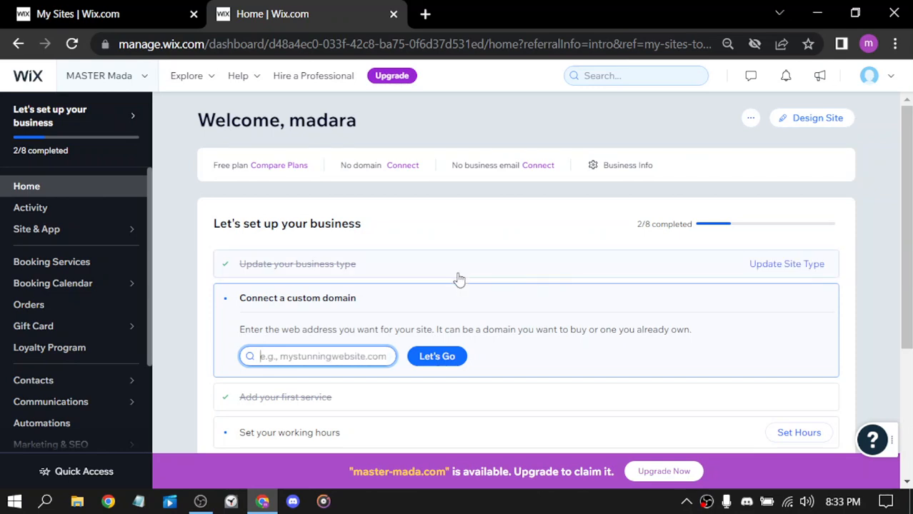
Step: Open Update Site Type and save Business Coach as the site type
{"action": "left_click", "coordinate": [437, 357]}
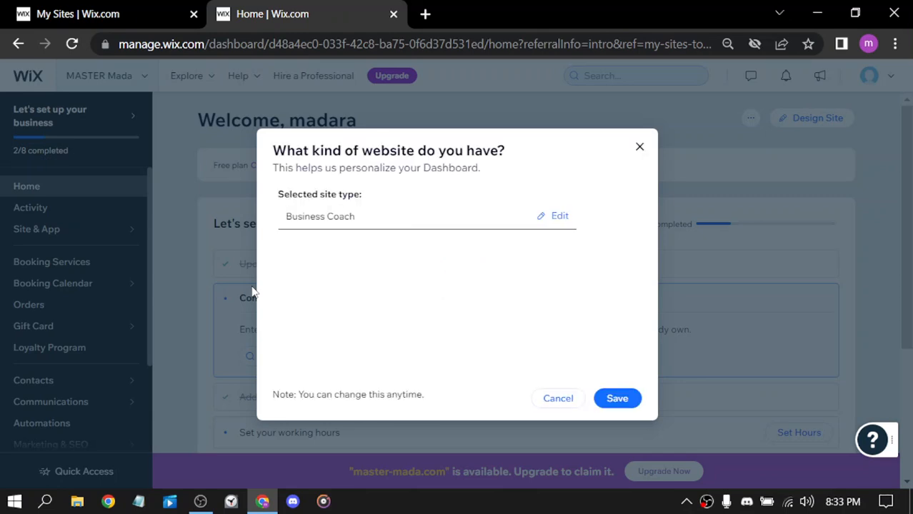
{"action": "mouse_move", "coordinate": [316, 126]}
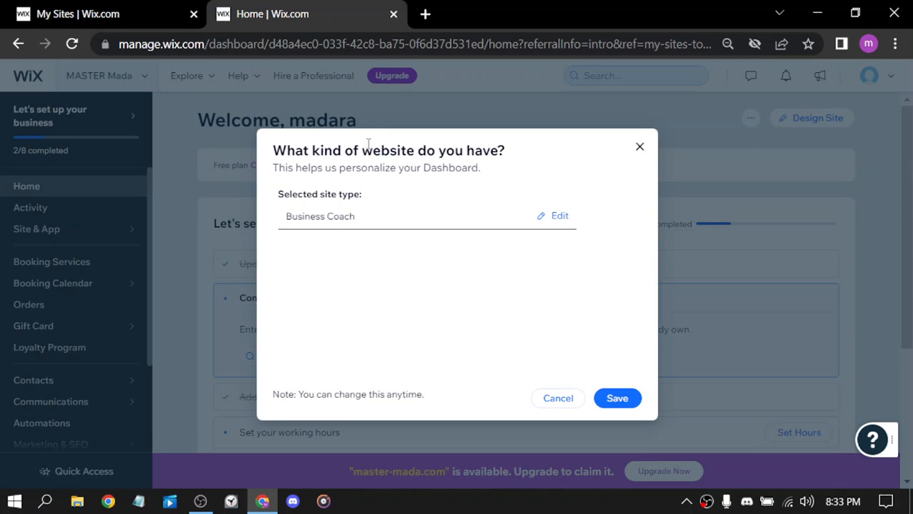
{"action": "mouse_move", "coordinate": [390, 208]}
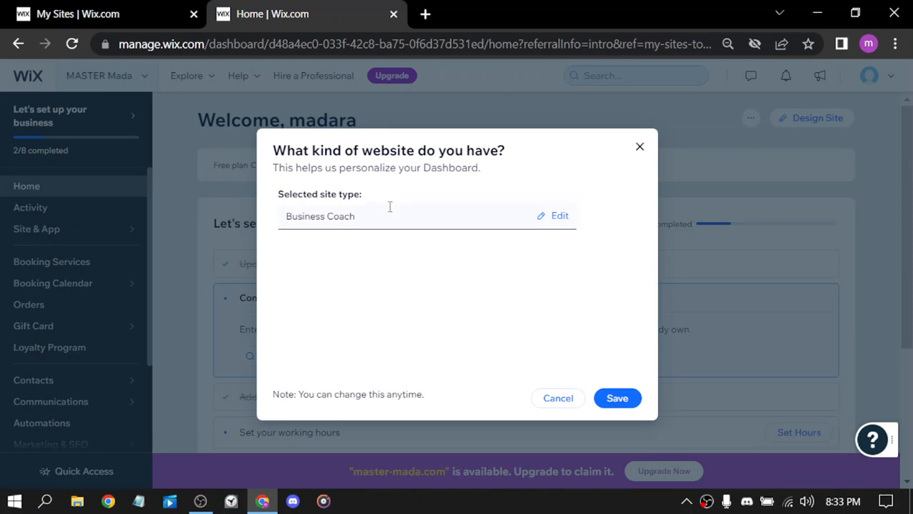
{"action": "mouse_move", "coordinate": [620, 295]}
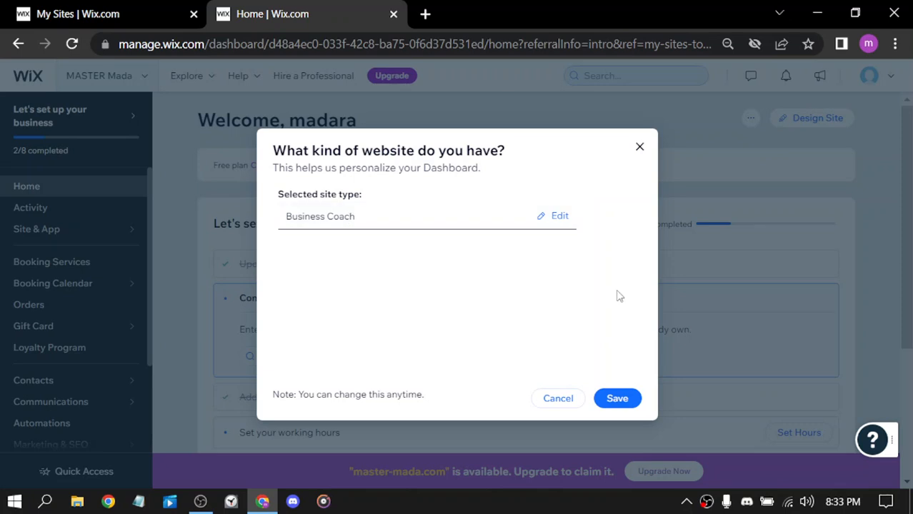
{"action": "left_click", "coordinate": [616, 396]}
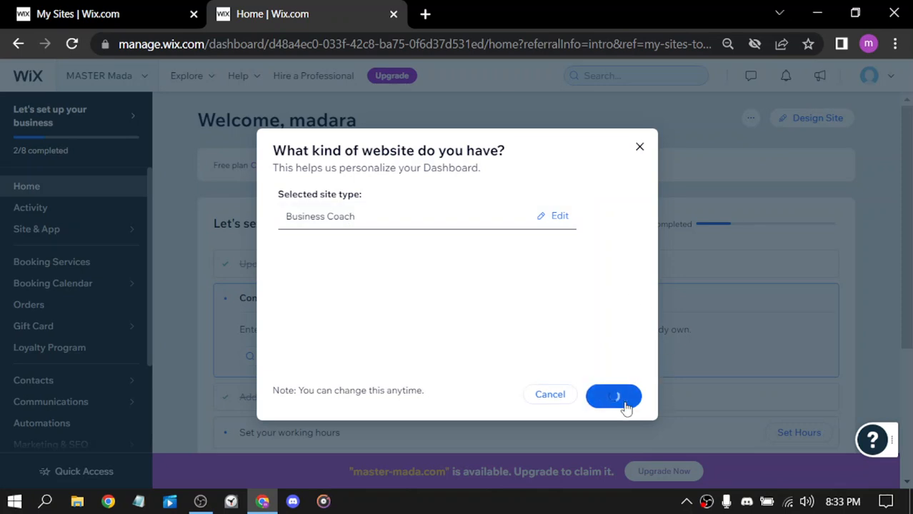
{"action": "left_click", "coordinate": [613, 396]}
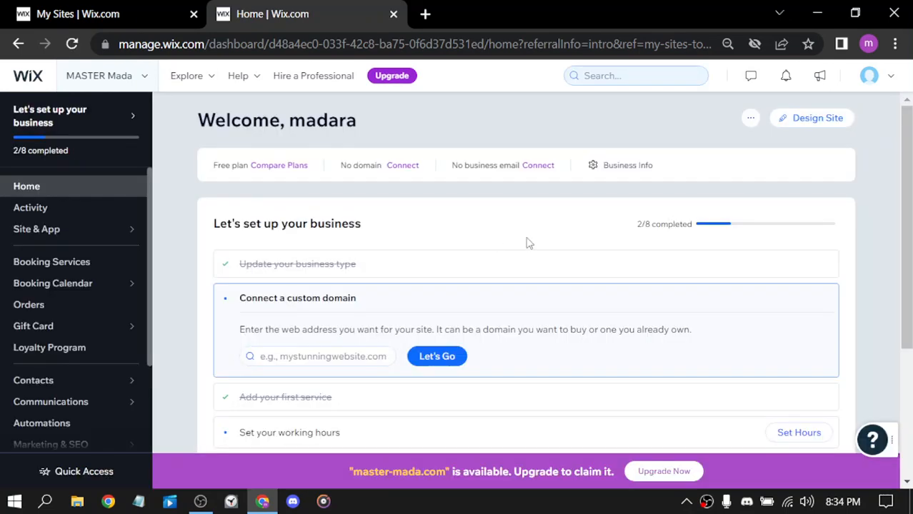
Step: Expand 'Set your working hours' and save Monday–Friday, 10:00 AM to 6:00 PM
{"action": "scroll", "scroll_direction": "down", "scroll_amount": 3}
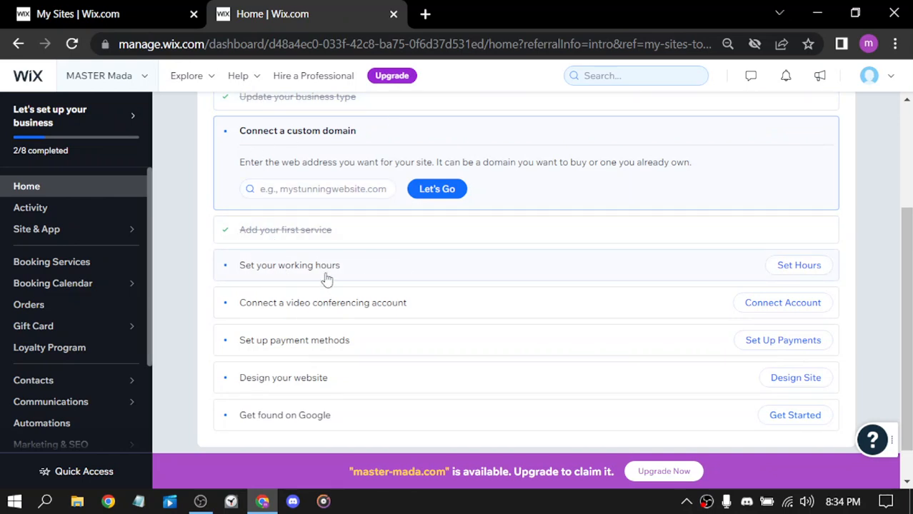
{"action": "left_click", "coordinate": [798, 265]}
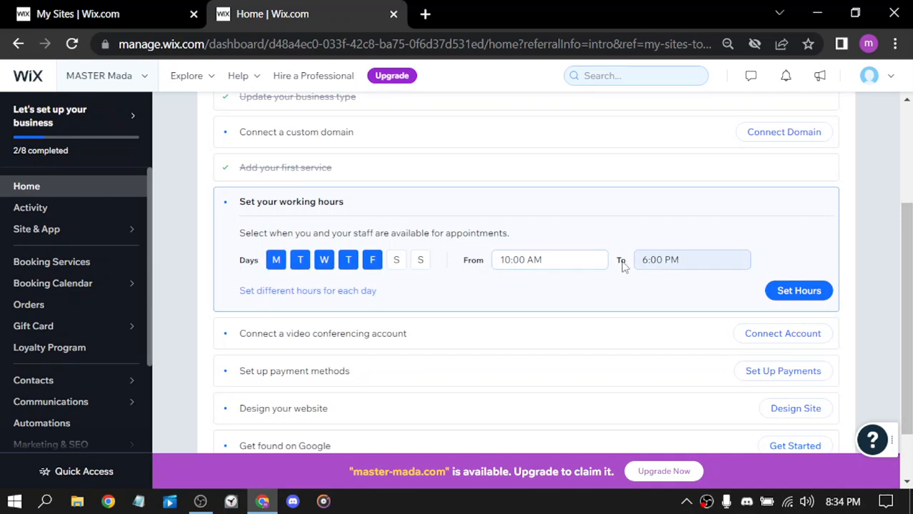
{"action": "mouse_move", "coordinate": [314, 291]}
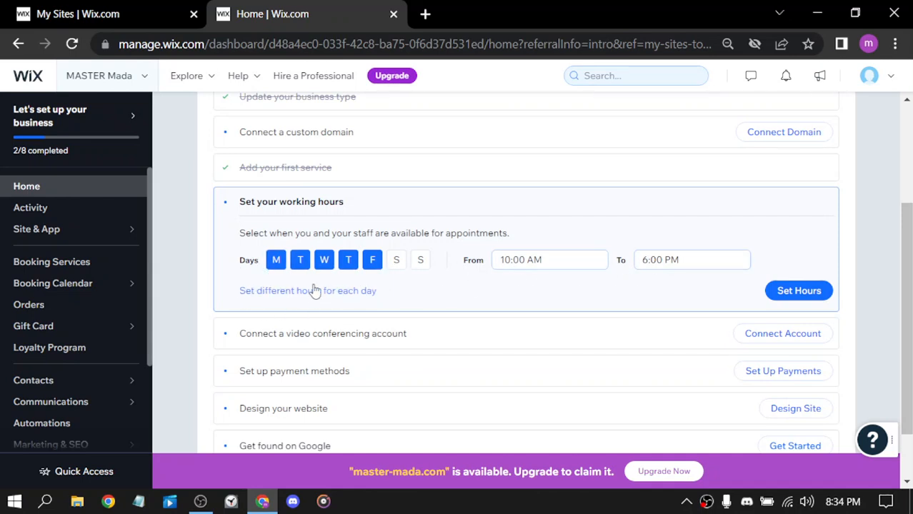
{"action": "mouse_move", "coordinate": [284, 302]}
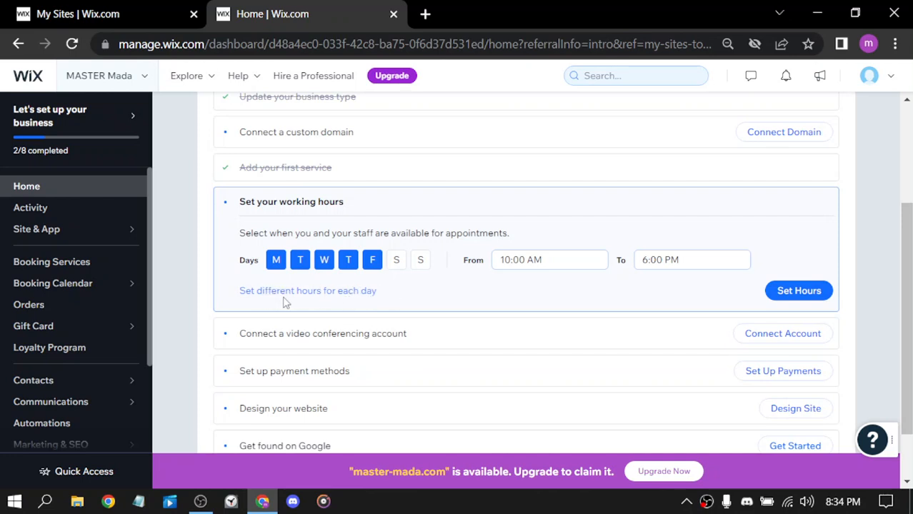
{"action": "mouse_move", "coordinate": [757, 299]}
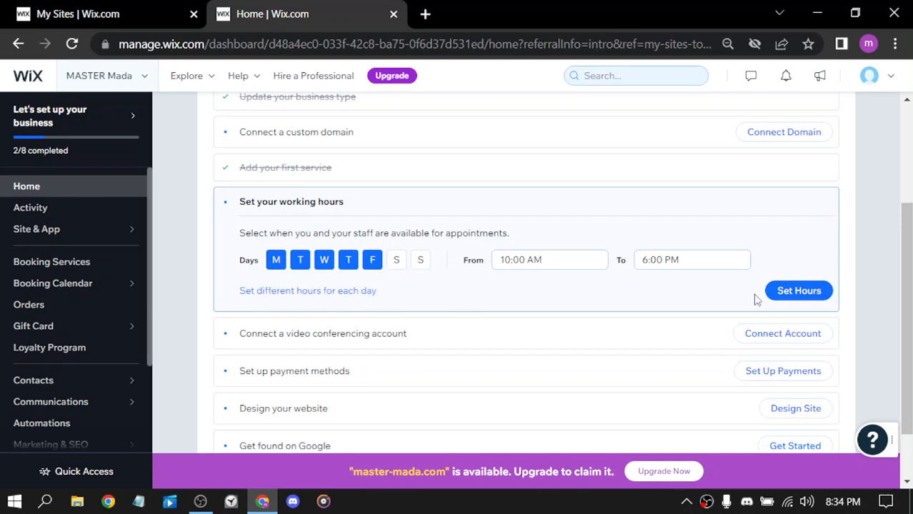
{"action": "left_click", "coordinate": [799, 290]}
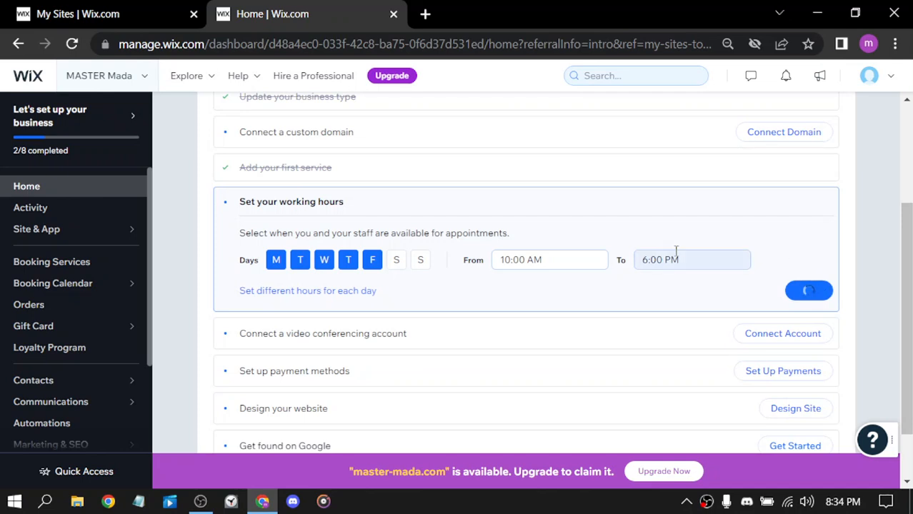
{"action": "scroll", "scroll_direction": "down", "scroll_amount": 3}
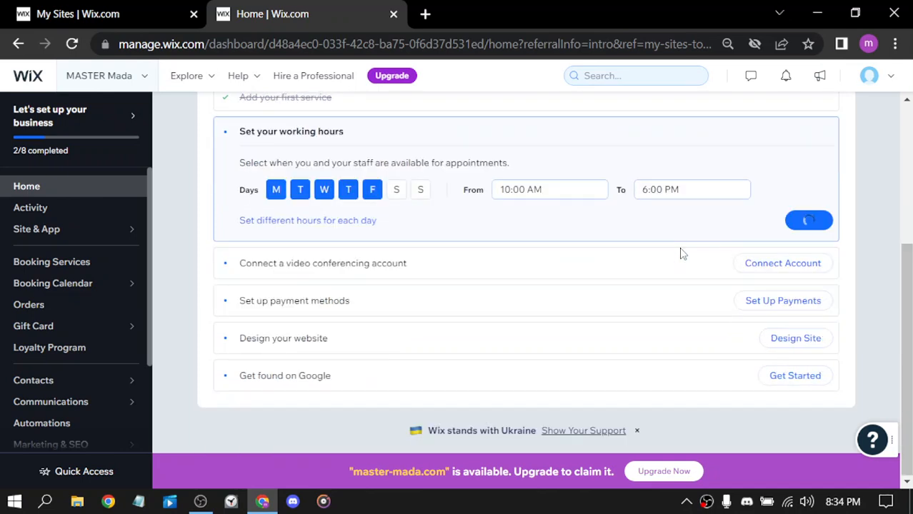
{"action": "mouse_move", "coordinate": [256, 268]}
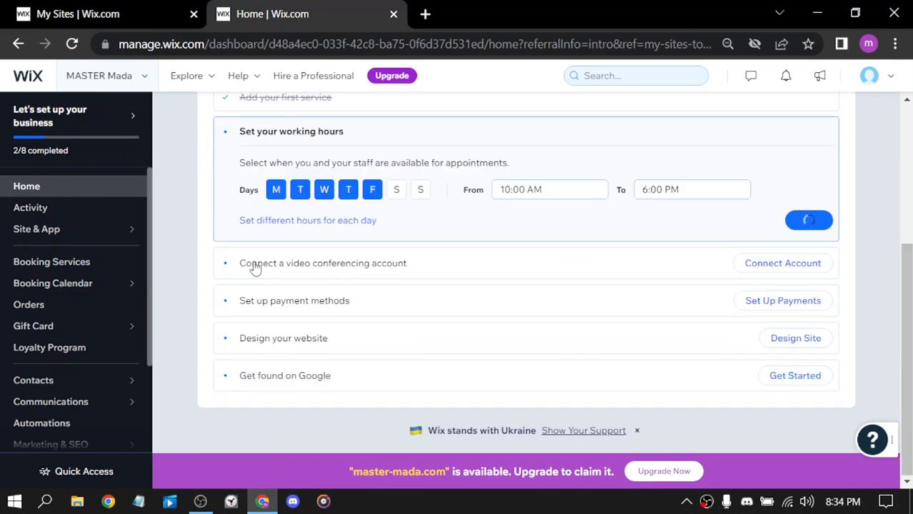
Step: Launch Design Site from the checklist to open the website design chooser
{"action": "left_click", "coordinate": [808, 220]}
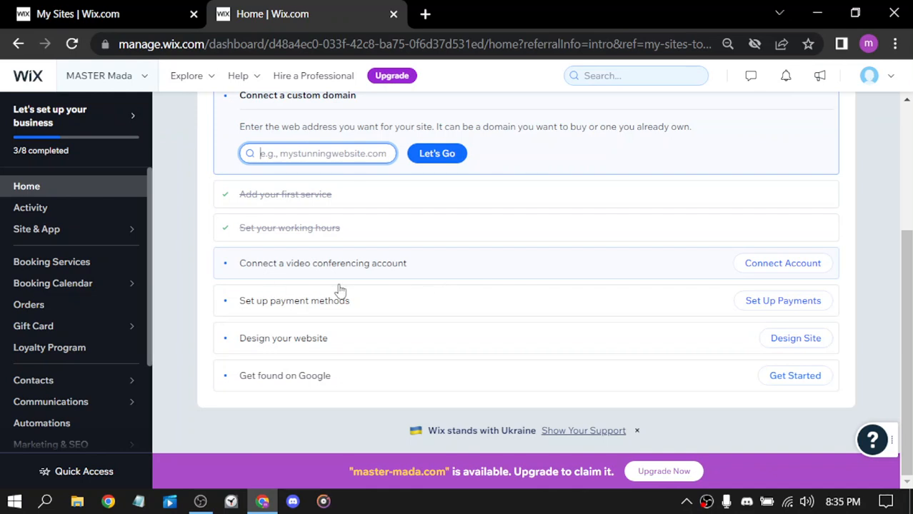
{"action": "mouse_move", "coordinate": [391, 281]}
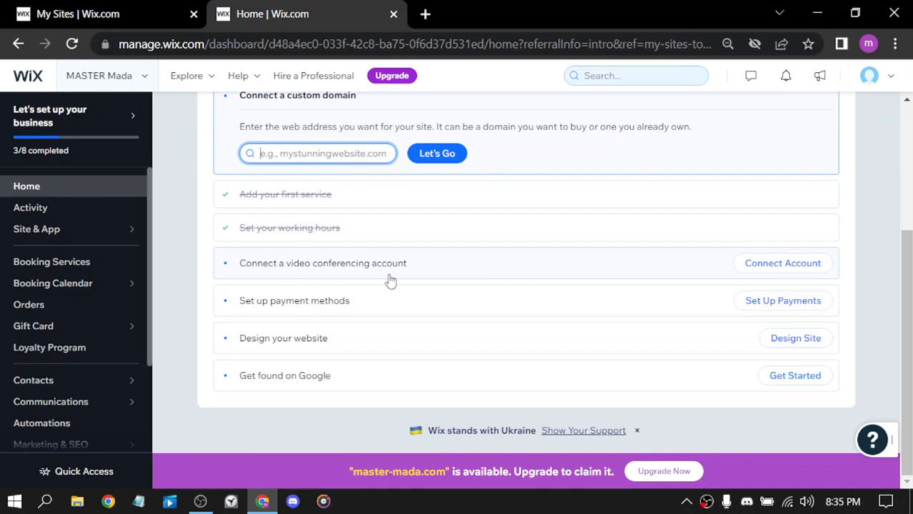
{"action": "mouse_move", "coordinate": [286, 301]}
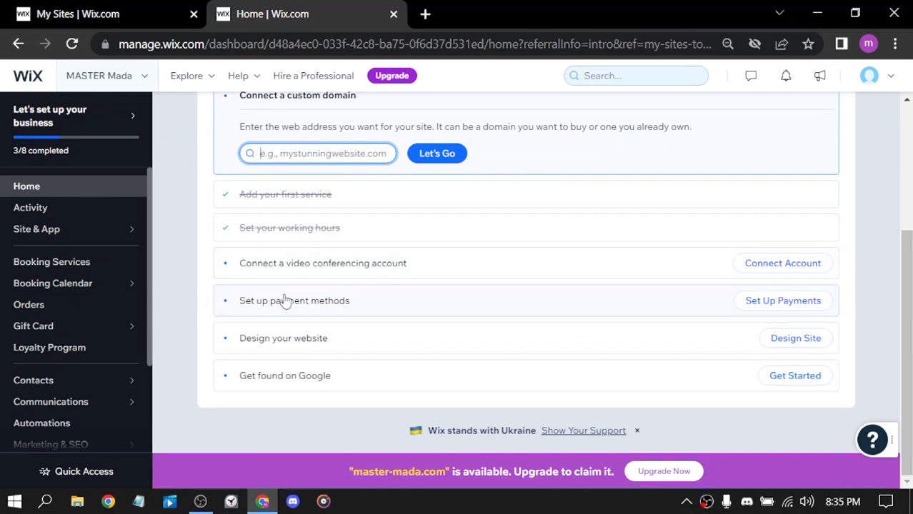
{"action": "mouse_move", "coordinate": [274, 340]}
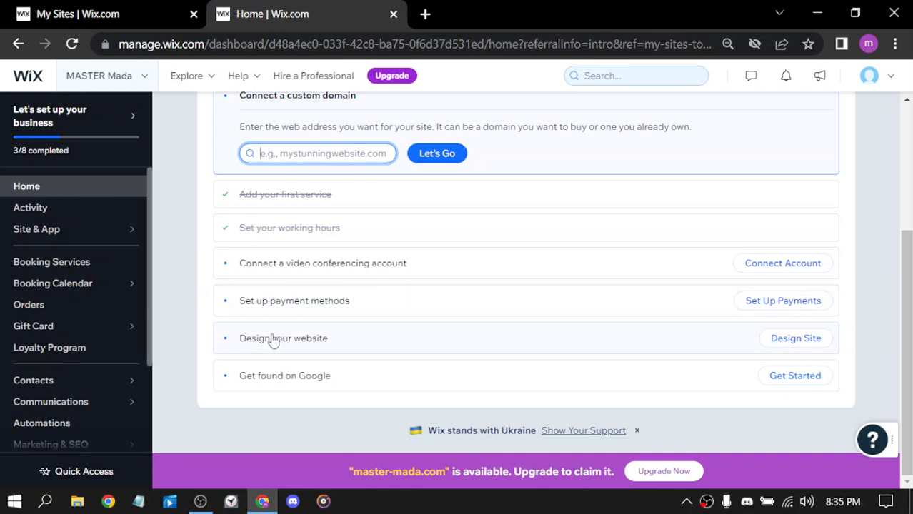
{"action": "double_click", "coordinate": [282, 339]}
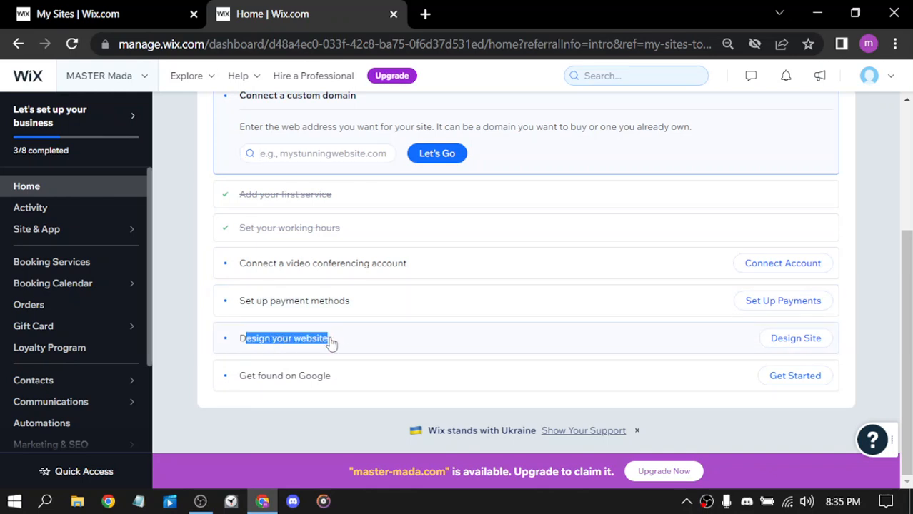
{"action": "left_click", "coordinate": [796, 338]}
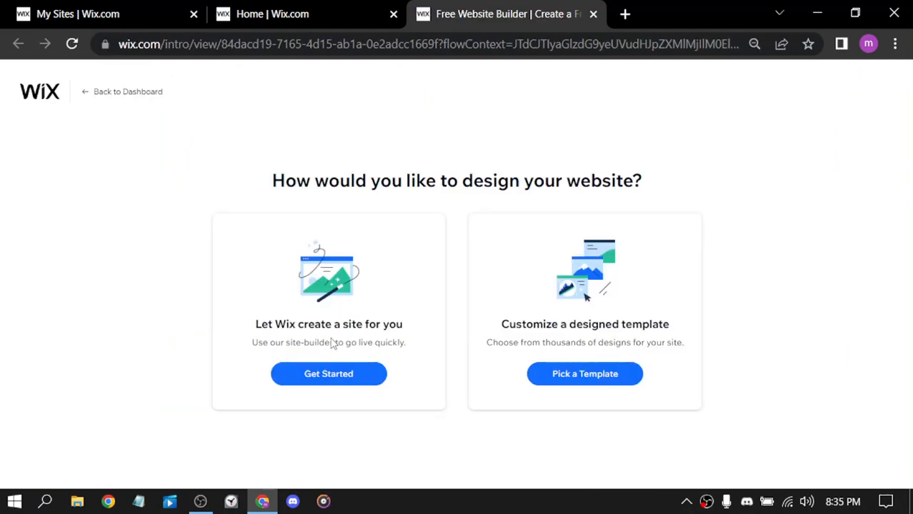
{"action": "mouse_move", "coordinate": [175, 224]}
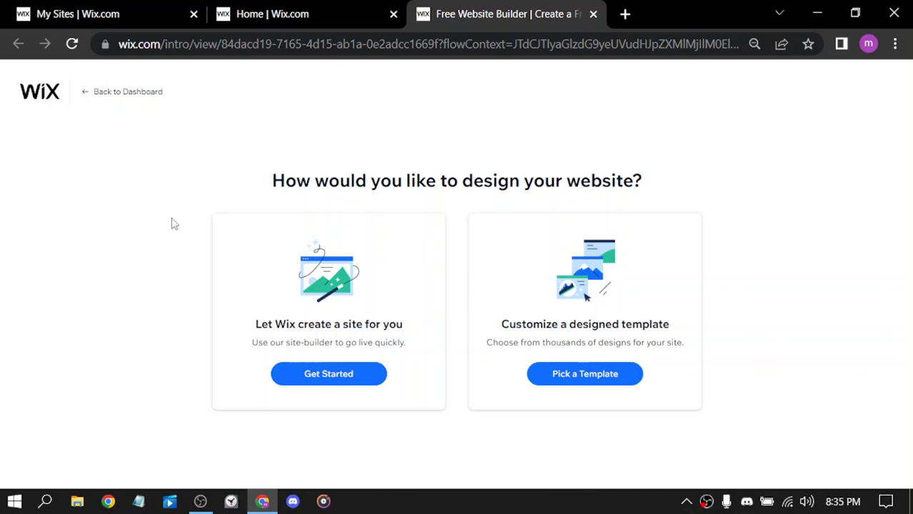
{"action": "mouse_move", "coordinate": [257, 333]}
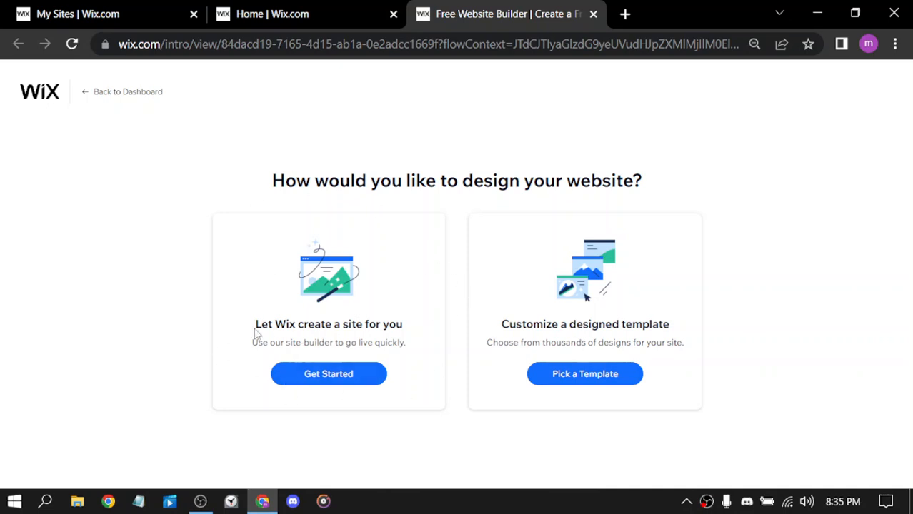
{"action": "mouse_move", "coordinate": [200, 294]}
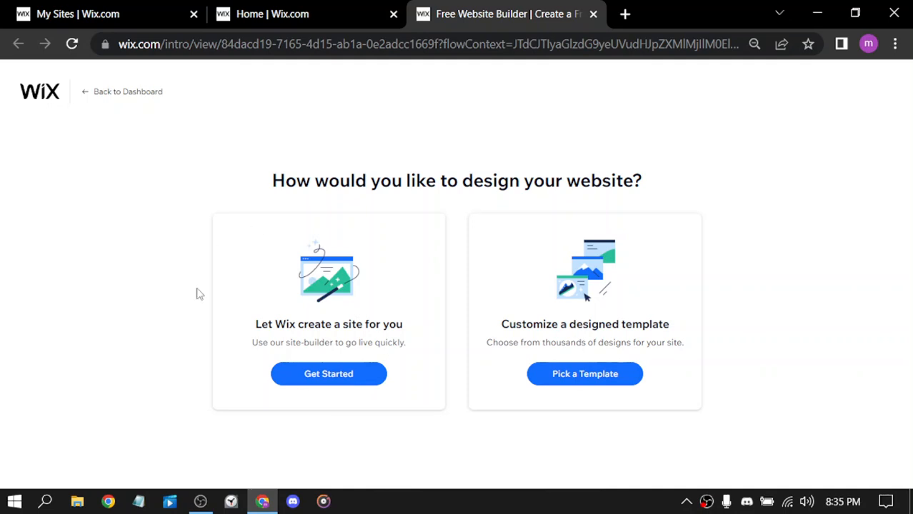
{"action": "mouse_move", "coordinate": [297, 363]}
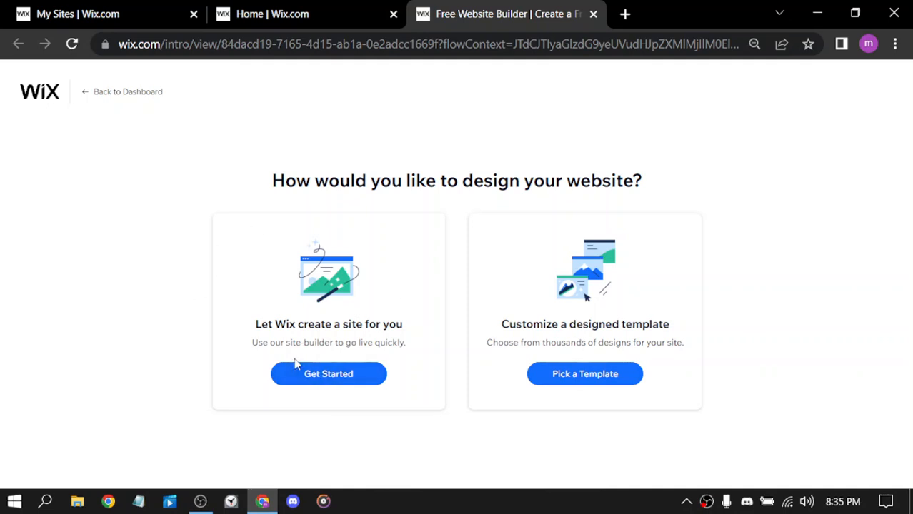
Step: Let Wix build the site through the stalled editor, entering placeholder '00' contact digits
{"action": "left_click", "coordinate": [328, 373]}
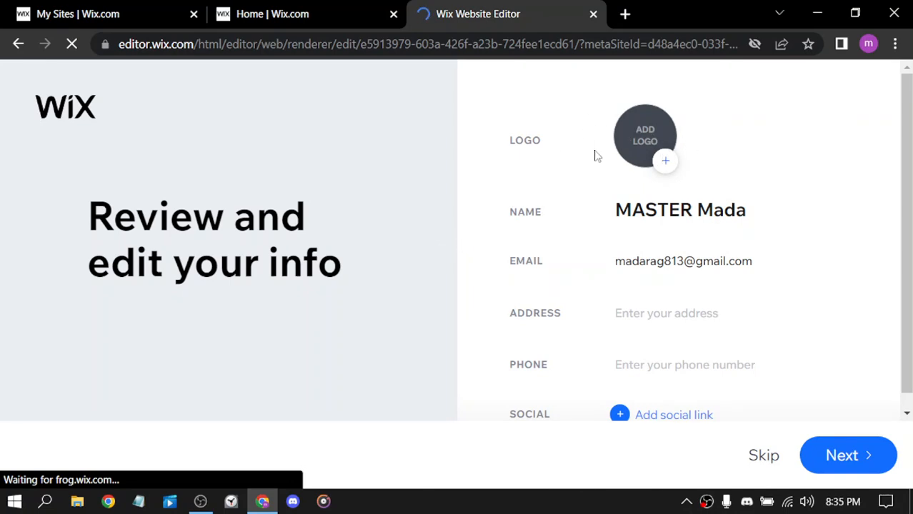
{"action": "mouse_move", "coordinate": [514, 158]}
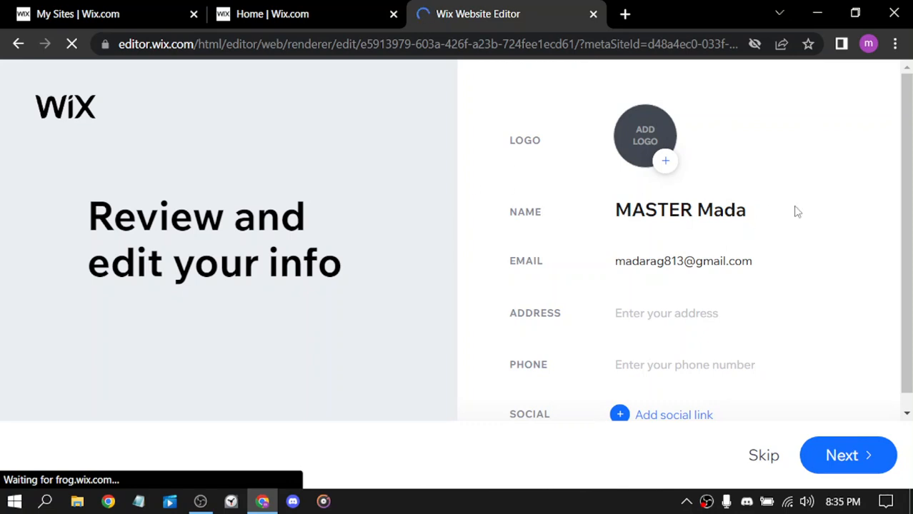
{"action": "mouse_move", "coordinate": [766, 218]}
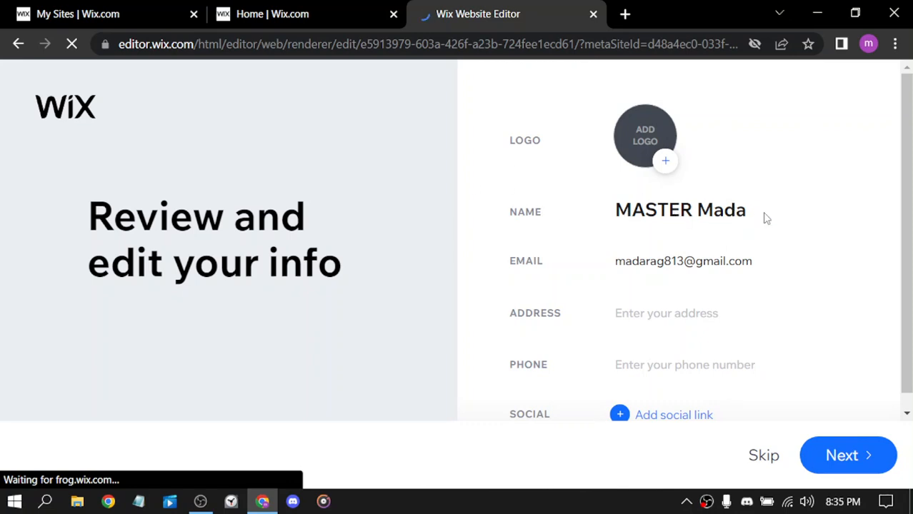
{"action": "mouse_move", "coordinate": [763, 288]}
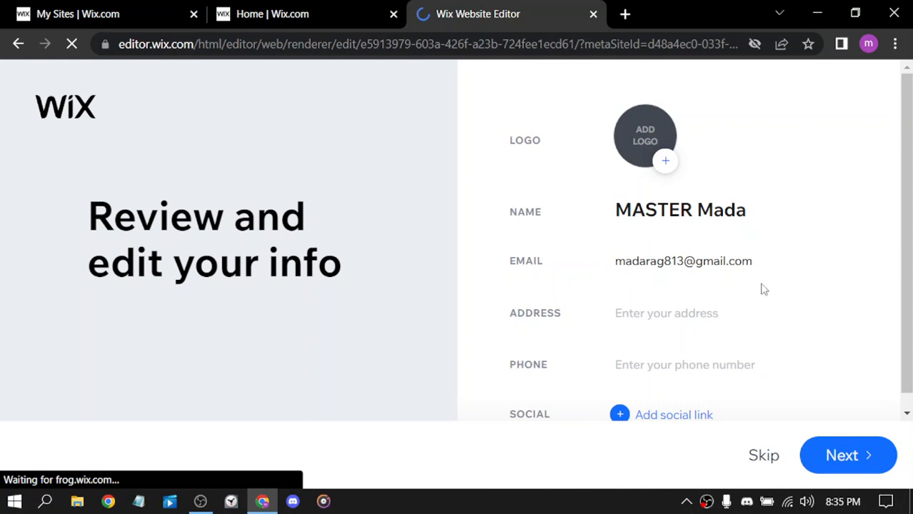
{"action": "mouse_move", "coordinate": [689, 383]}
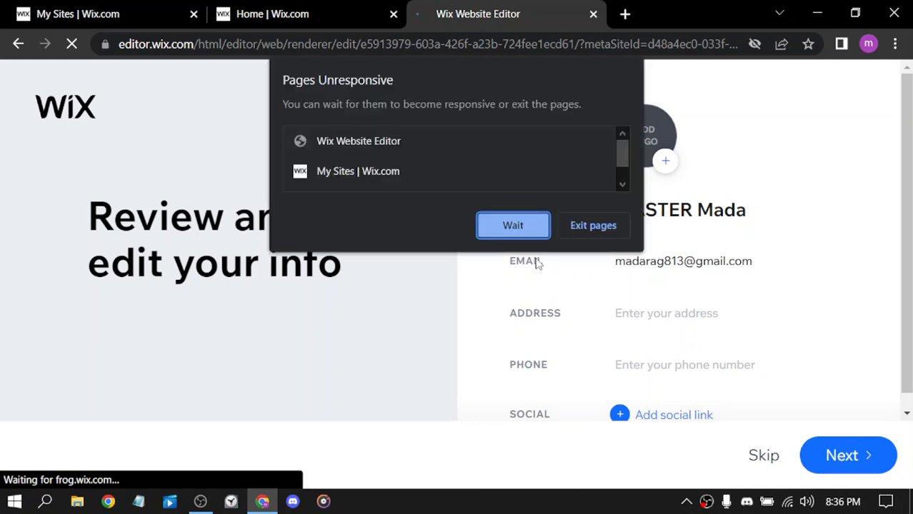
{"action": "left_click", "coordinate": [513, 225]}
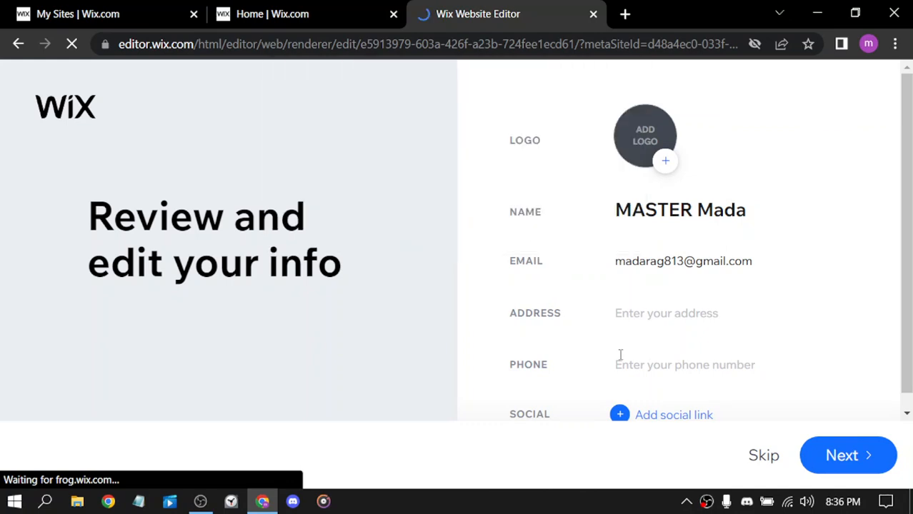
{"action": "mouse_move", "coordinate": [690, 361]}
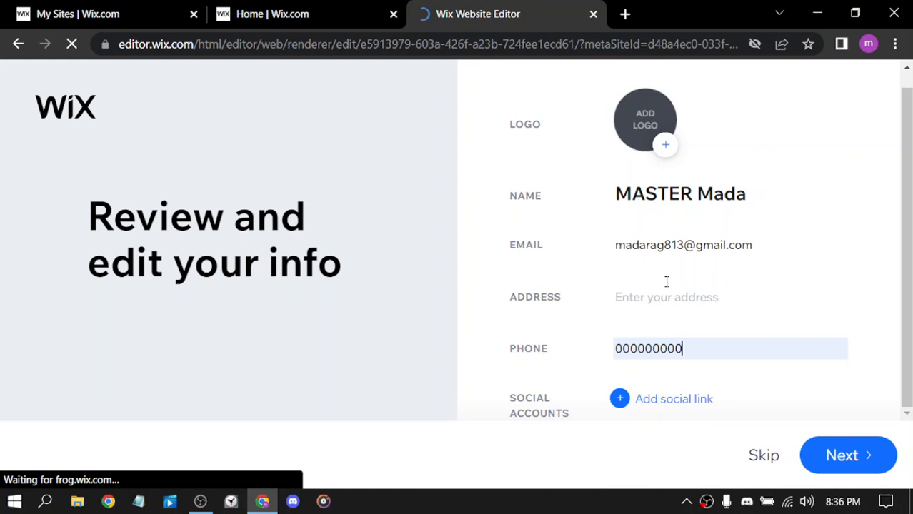
{"action": "type", "text": "00xxxxxxxx00"}
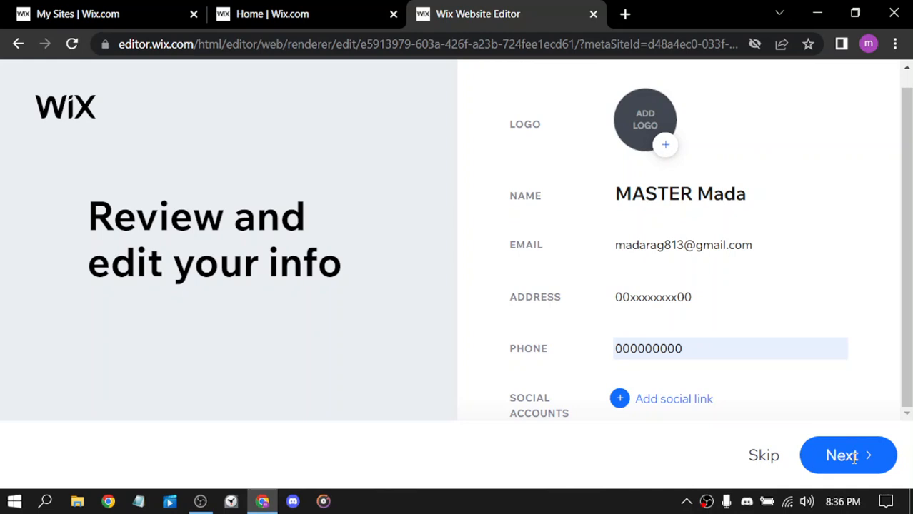
{"action": "left_click", "coordinate": [846, 455]}
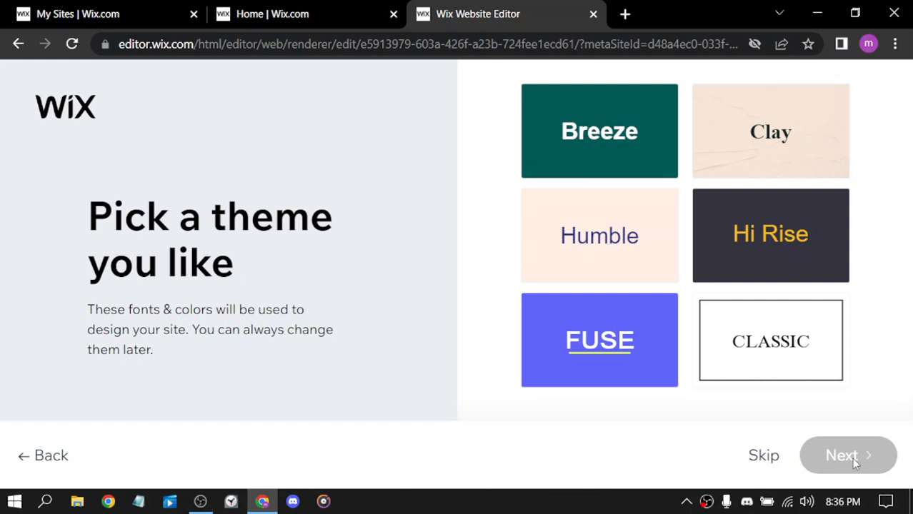
{"action": "mouse_move", "coordinate": [770, 354]}
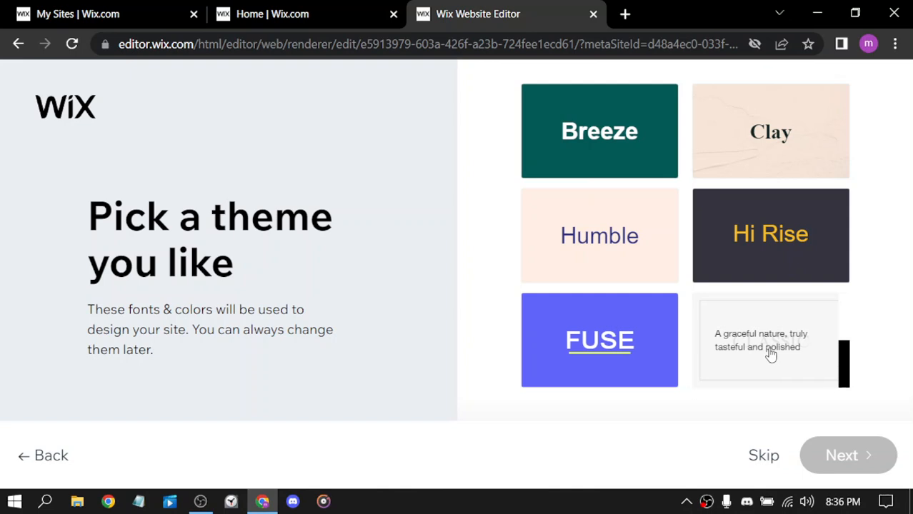
Step: Select the CLASSIC theme tile and confirm it
{"action": "left_click", "coordinate": [770, 340]}
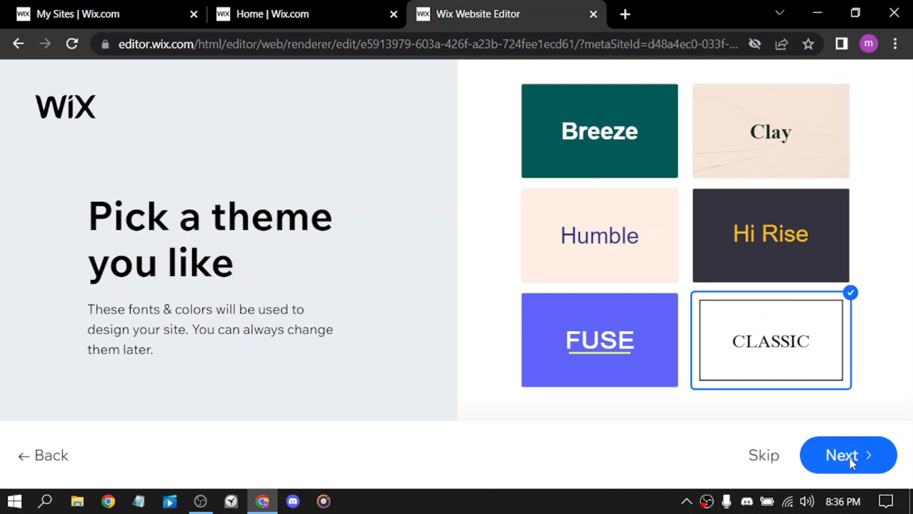
{"action": "mouse_move", "coordinate": [856, 458]}
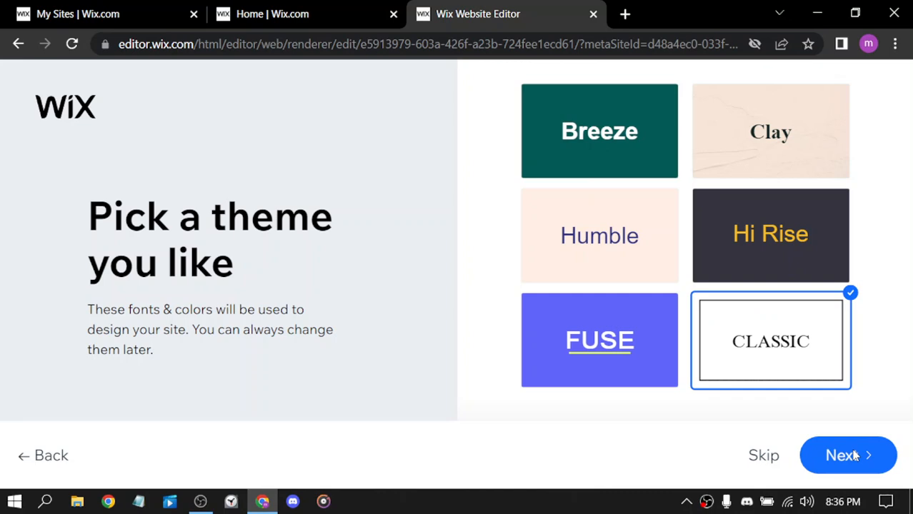
{"action": "left_click", "coordinate": [847, 456]}
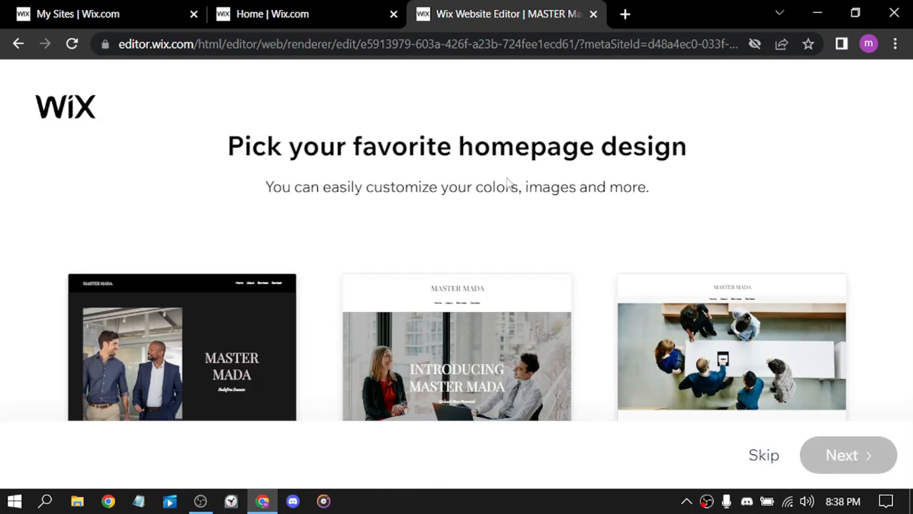
{"action": "mouse_move", "coordinate": [591, 178]}
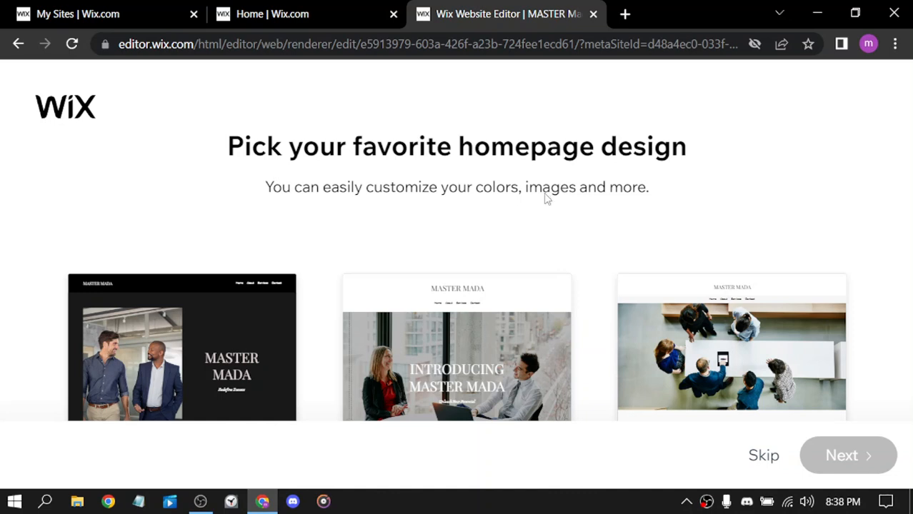
{"action": "mouse_move", "coordinate": [325, 283]}
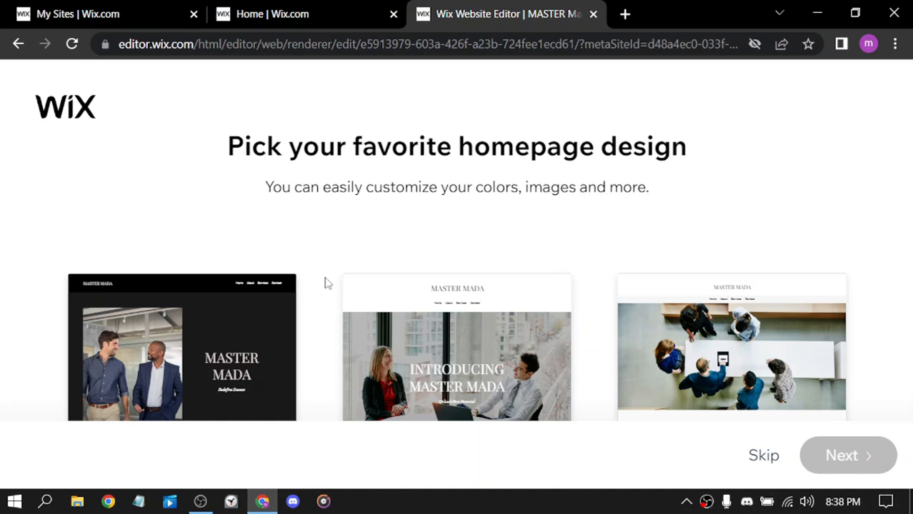
{"action": "mouse_move", "coordinate": [199, 377]}
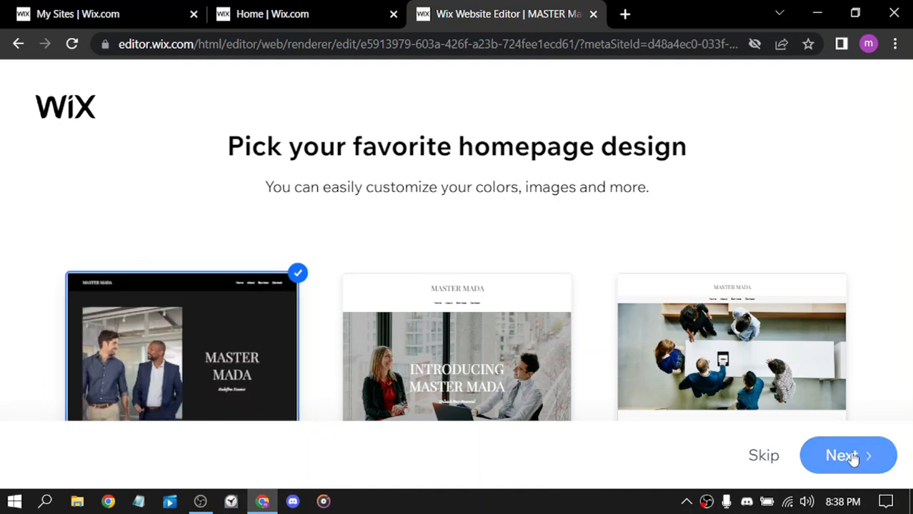
{"action": "mouse_move", "coordinate": [853, 455]}
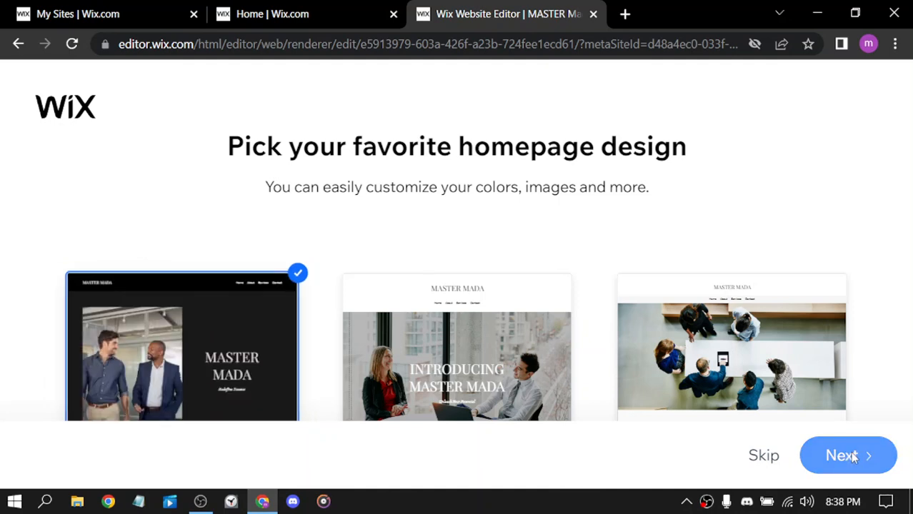
Step: Confirm the dark MASTER MADA homepage design showing two men
{"action": "left_click", "coordinate": [848, 455]}
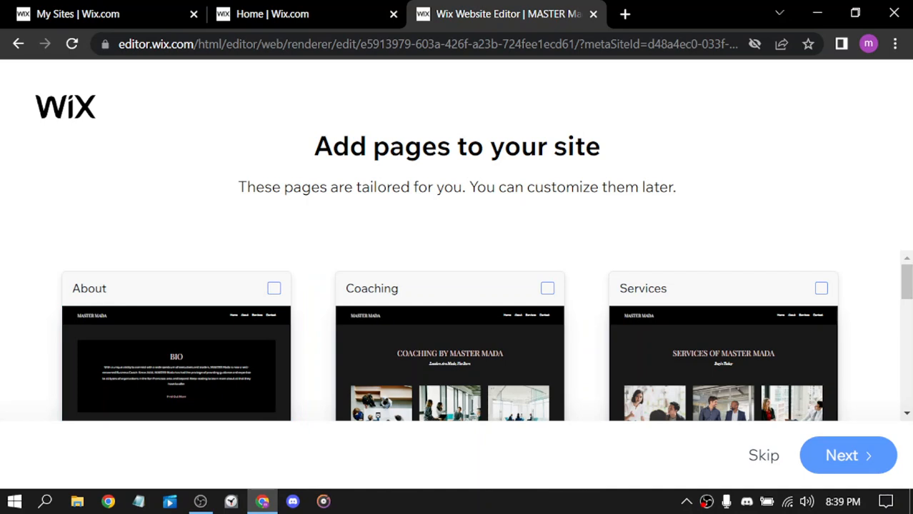
{"action": "mouse_move", "coordinate": [711, 297]}
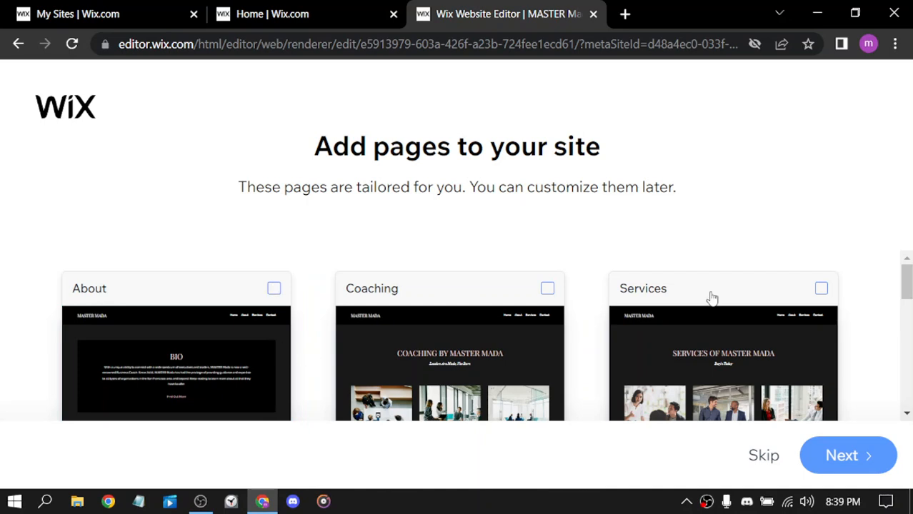
{"action": "mouse_move", "coordinate": [547, 293]}
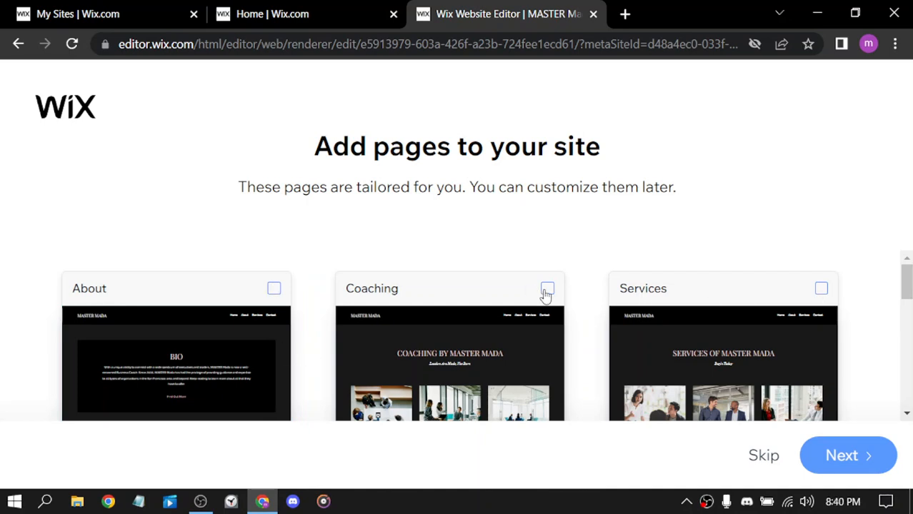
Step: Check the Coaching page card and submit the page selection to generate the site
{"action": "left_click", "coordinate": [545, 289]}
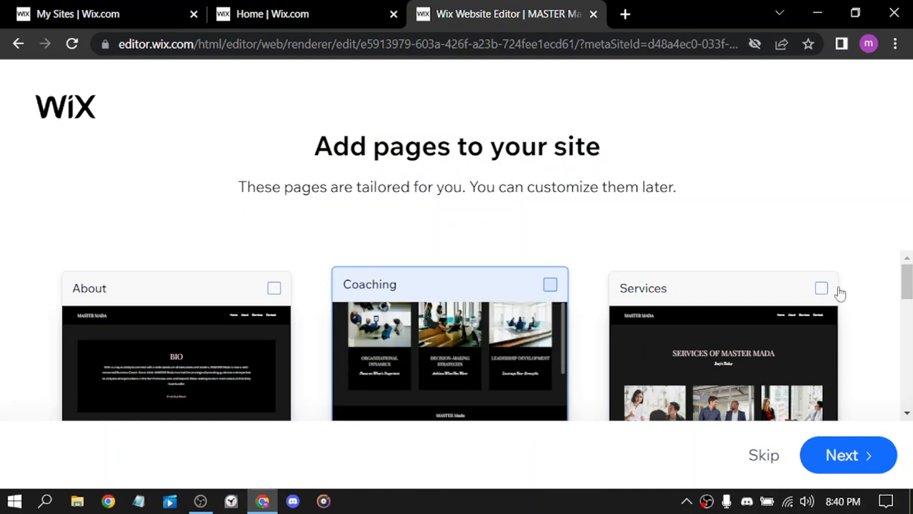
{"action": "left_click", "coordinate": [549, 284]}
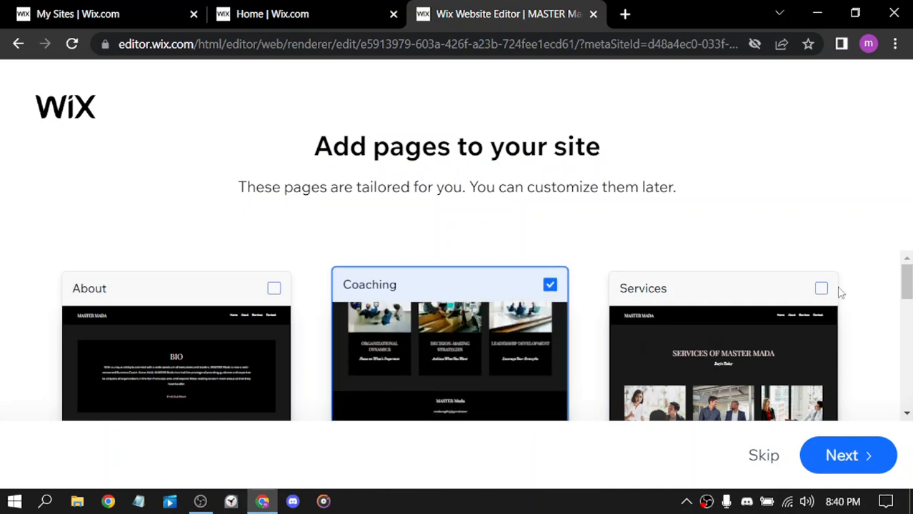
{"action": "mouse_move", "coordinate": [535, 393]}
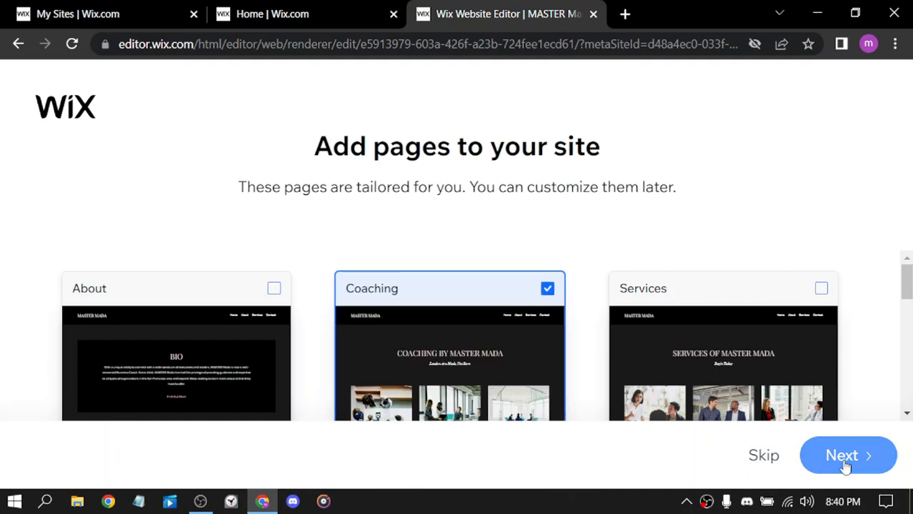
{"action": "left_click", "coordinate": [847, 455]}
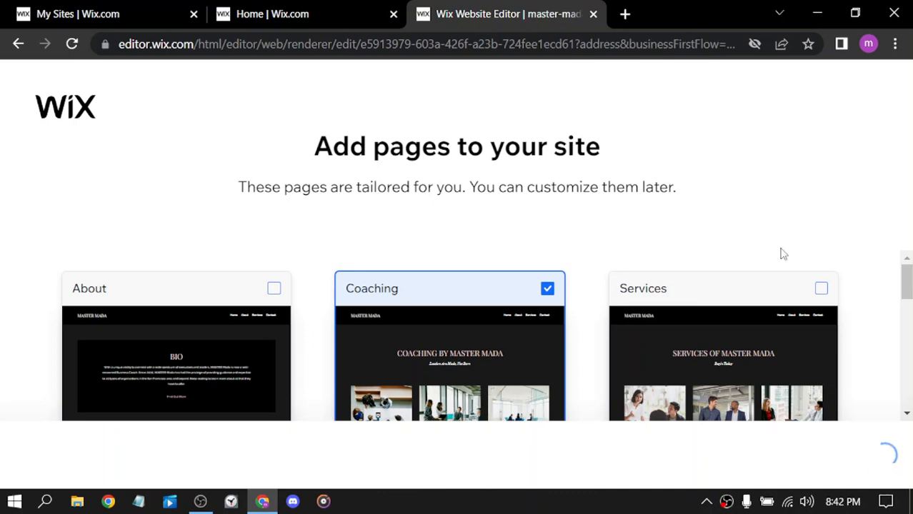
{"action": "mouse_move", "coordinate": [442, 197]}
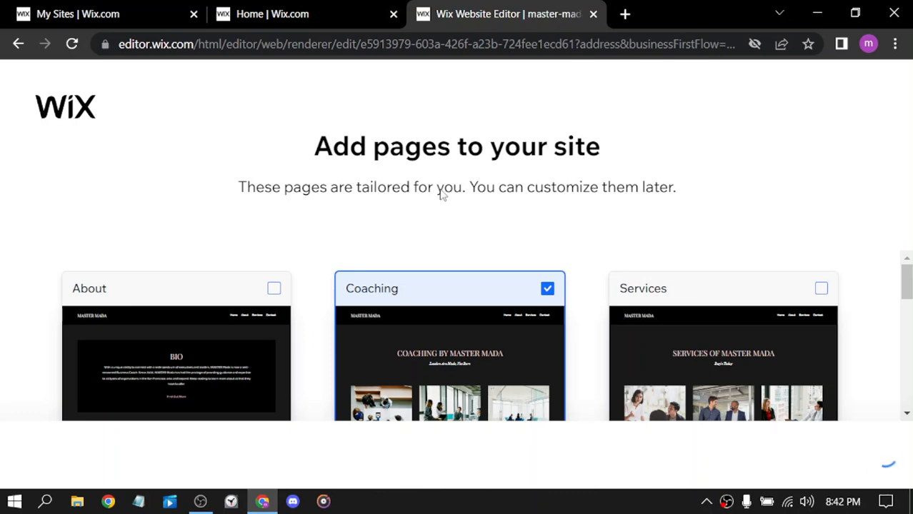
{"action": "mouse_move", "coordinate": [397, 234]}
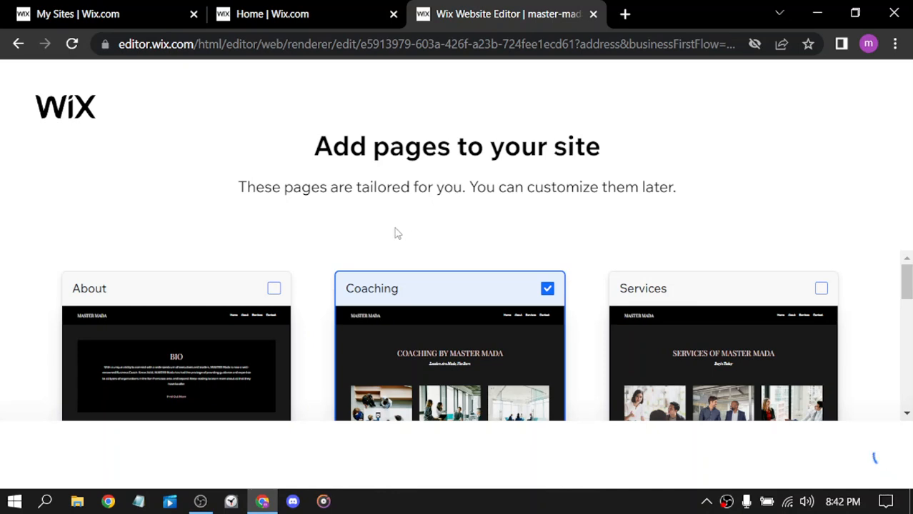
{"action": "mouse_move", "coordinate": [439, 208]}
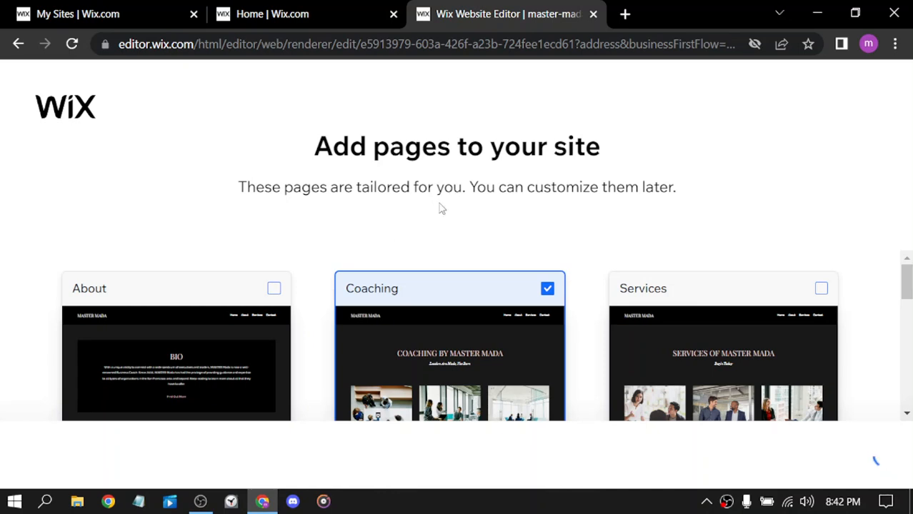
{"action": "mouse_move", "coordinate": [697, 177]}
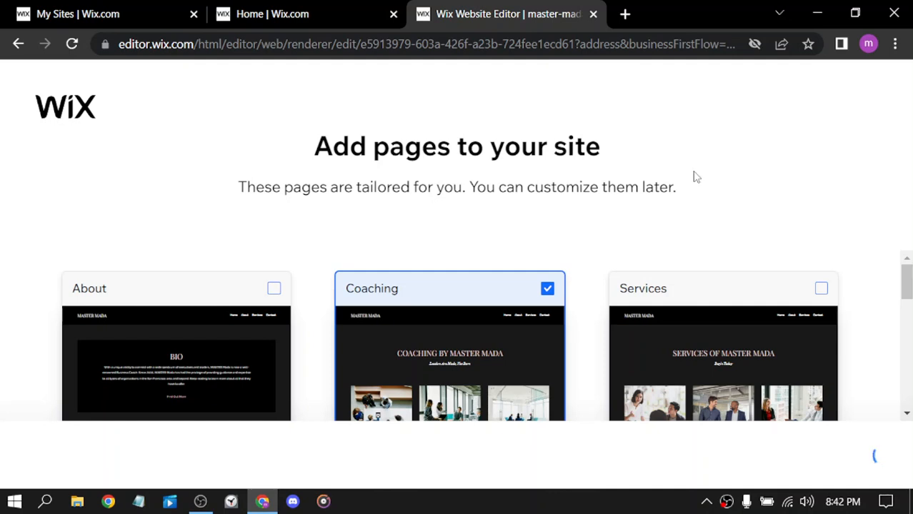
{"action": "mouse_move", "coordinate": [736, 190]}
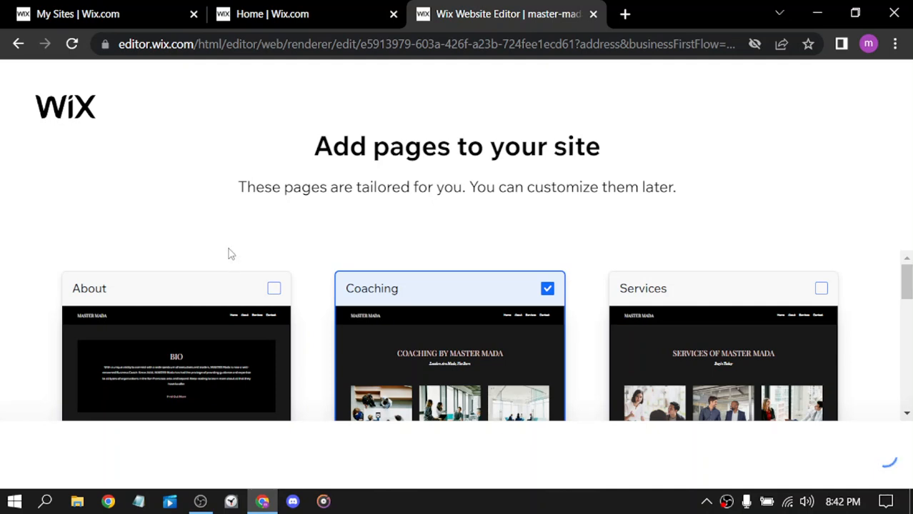
{"action": "mouse_move", "coordinate": [460, 54]}
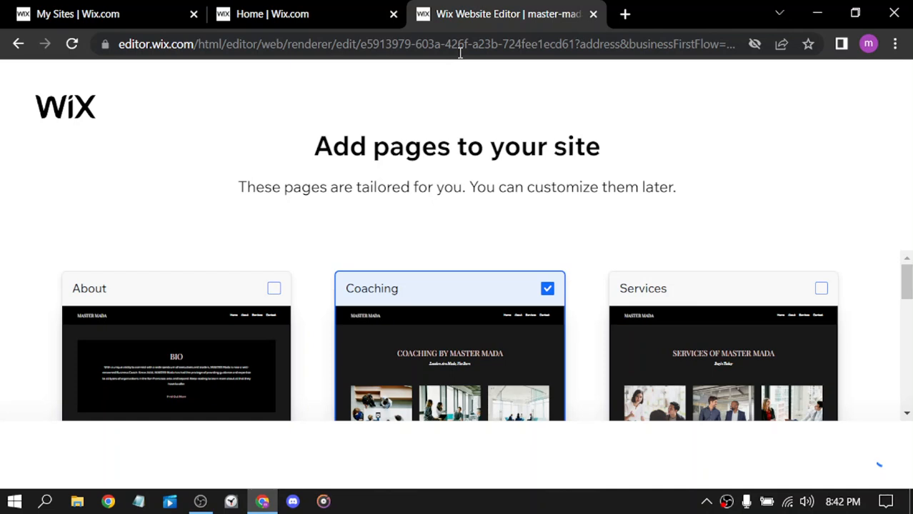
{"action": "mouse_move", "coordinate": [436, 108]}
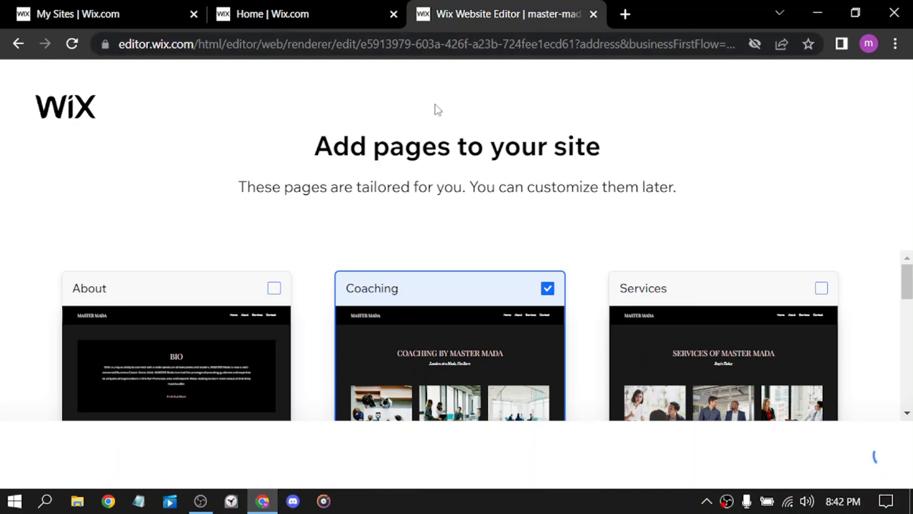